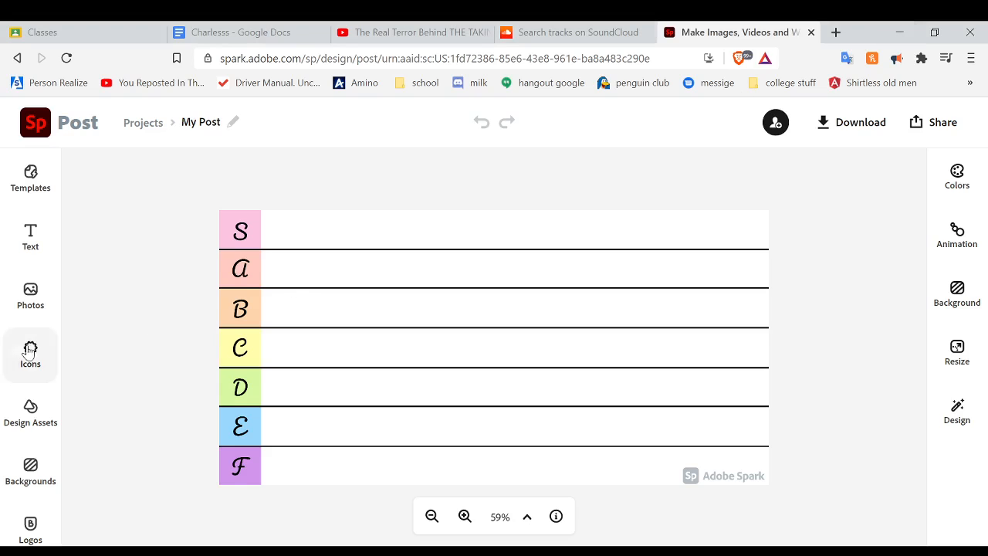
mouse_move(81, 293)
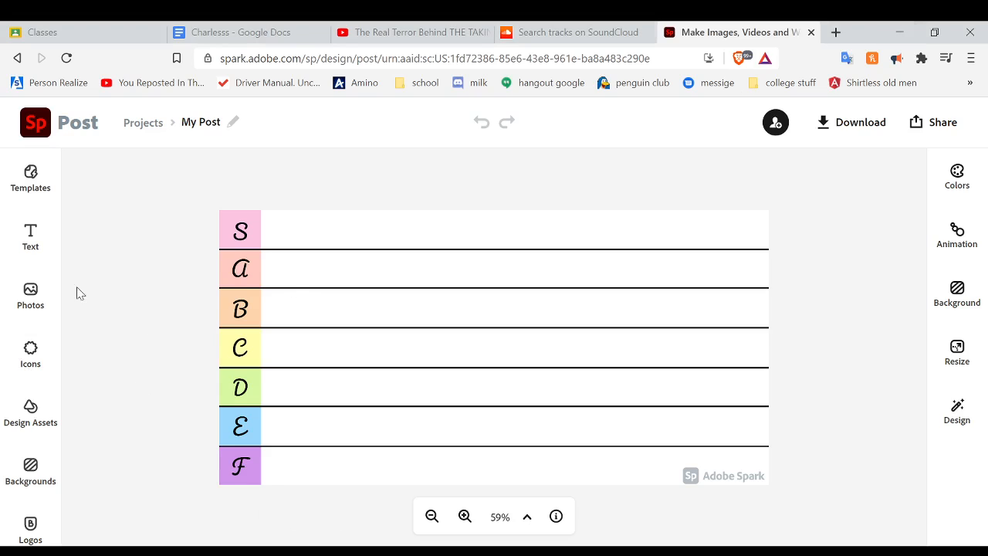
- Insert the Life Savers Mints bag, shrink it and place it at the left end of row A
left_click(31, 296)
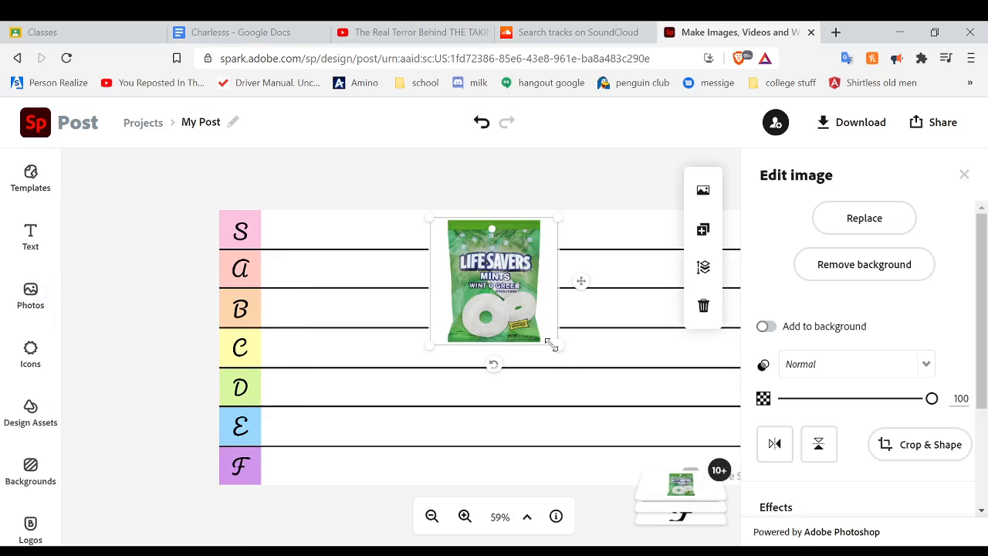
left_click_drag(556, 346, 531, 326)
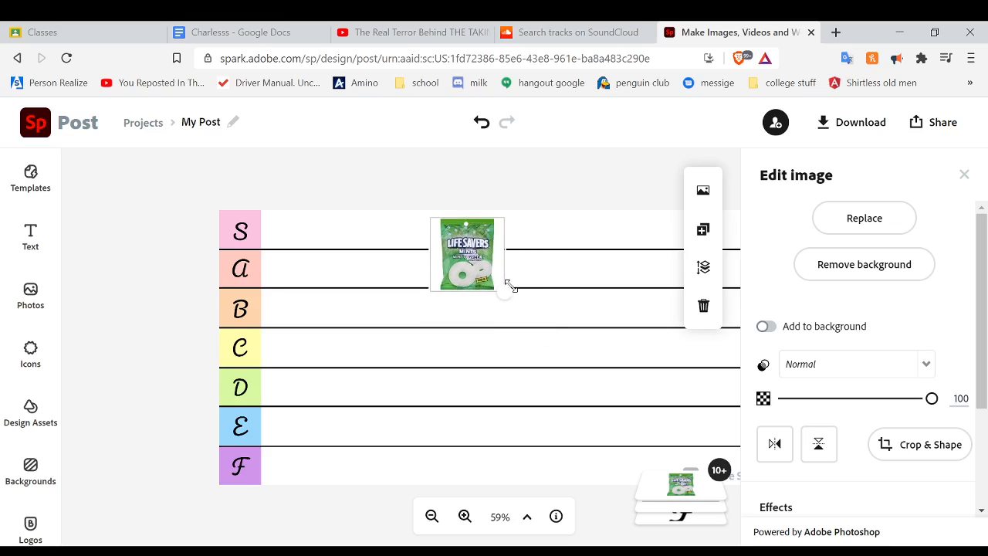
left_click_drag(466, 254, 313, 236)
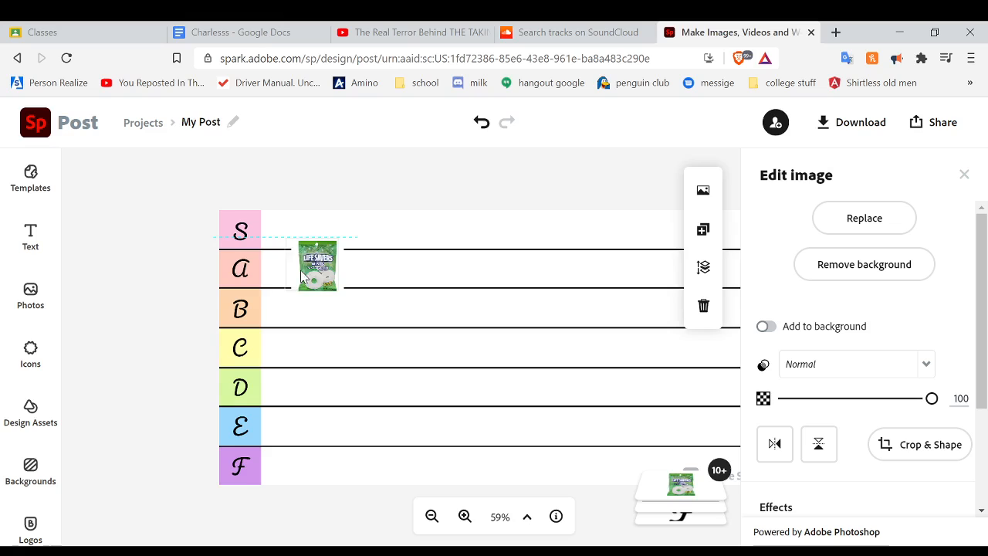
left_click_drag(318, 265, 287, 275)
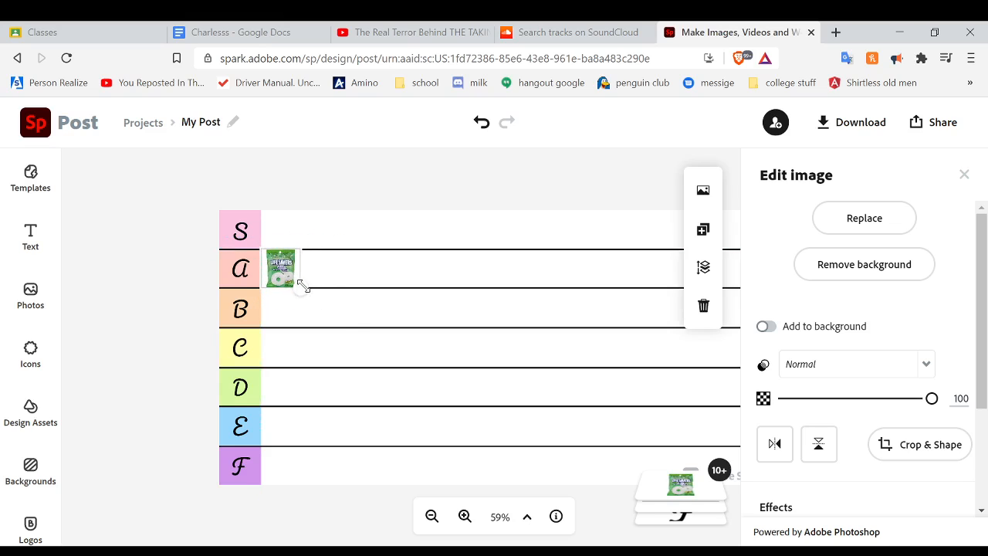
left_click(111, 296)
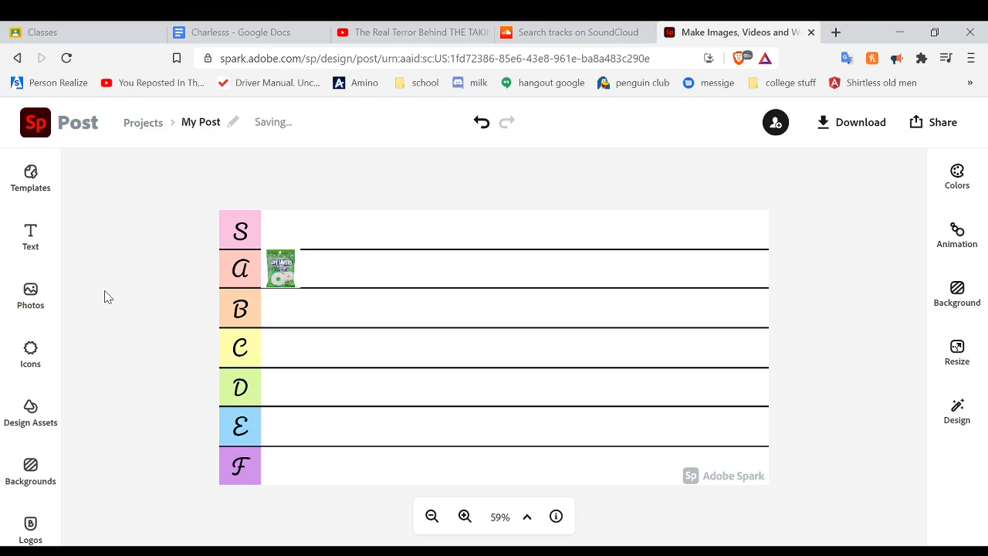
left_click(31, 293)
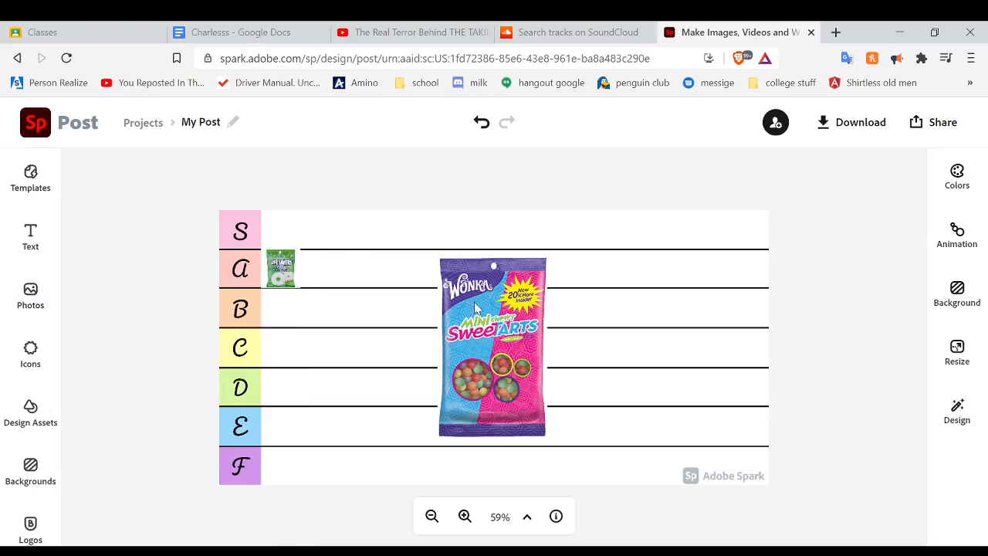
- Shrink the Wonka Mini SweeTarts bag and place it beside the Life Savers in row A
left_click(491, 348)
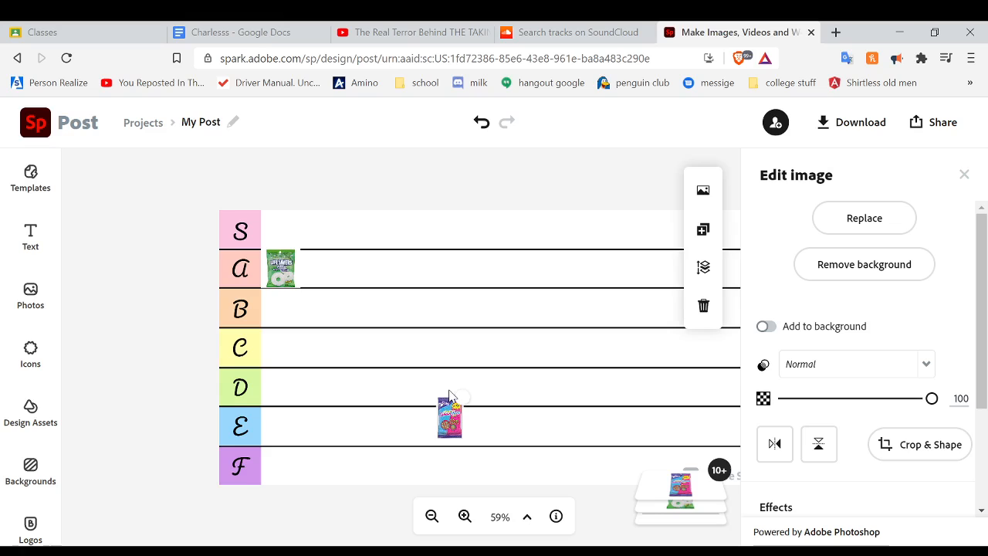
left_click_drag(451, 415, 287, 229)
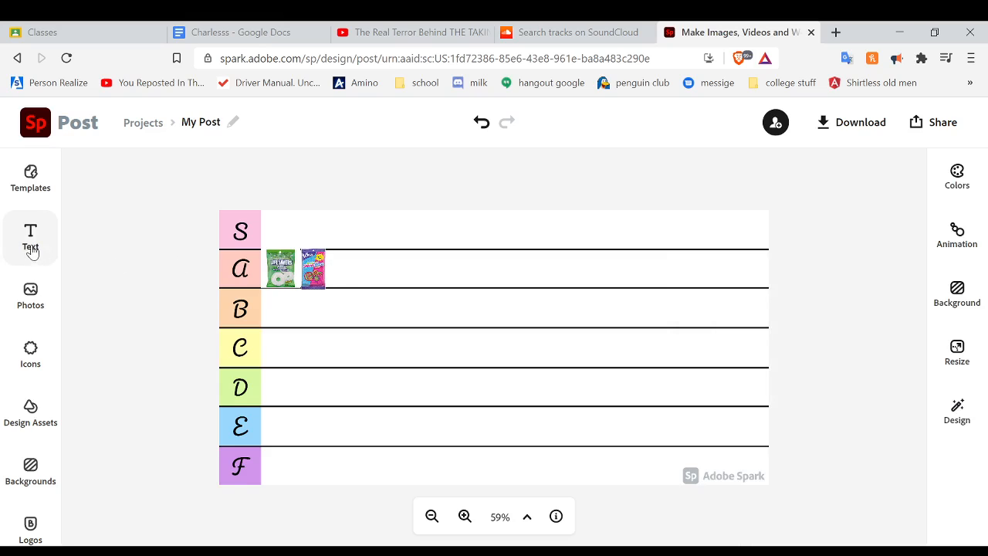
left_click(30, 293)
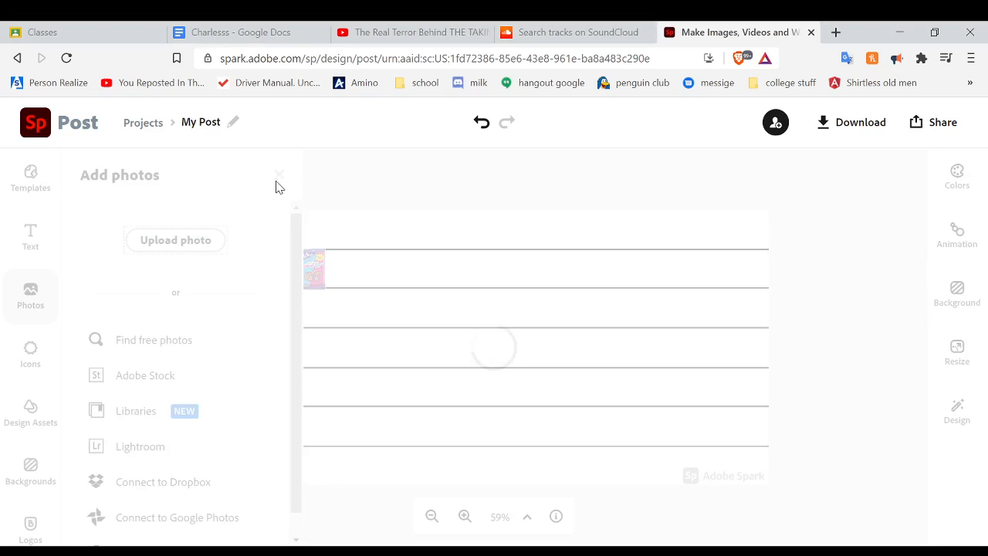
- Place the Swedish Fish box at the start of row B
left_click(280, 171)
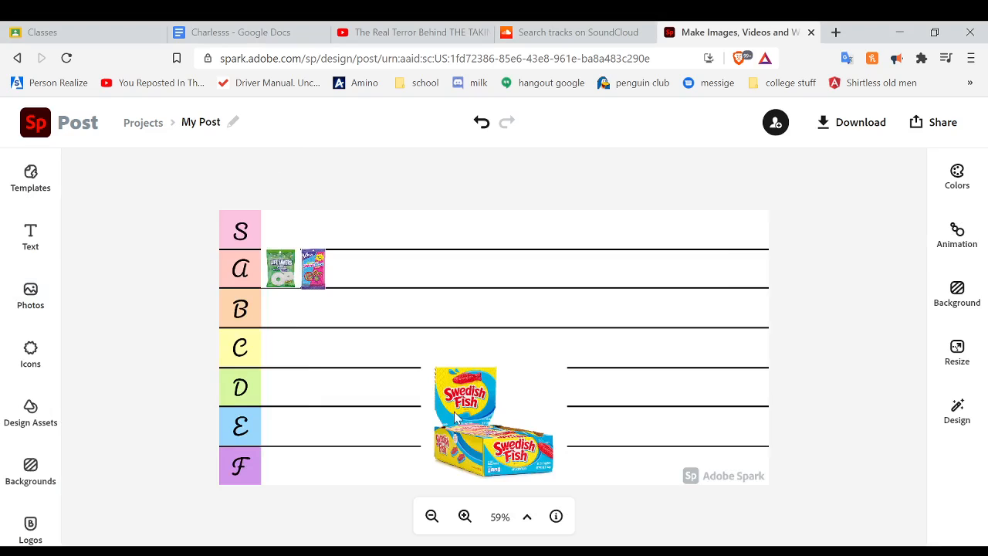
left_click(467, 420)
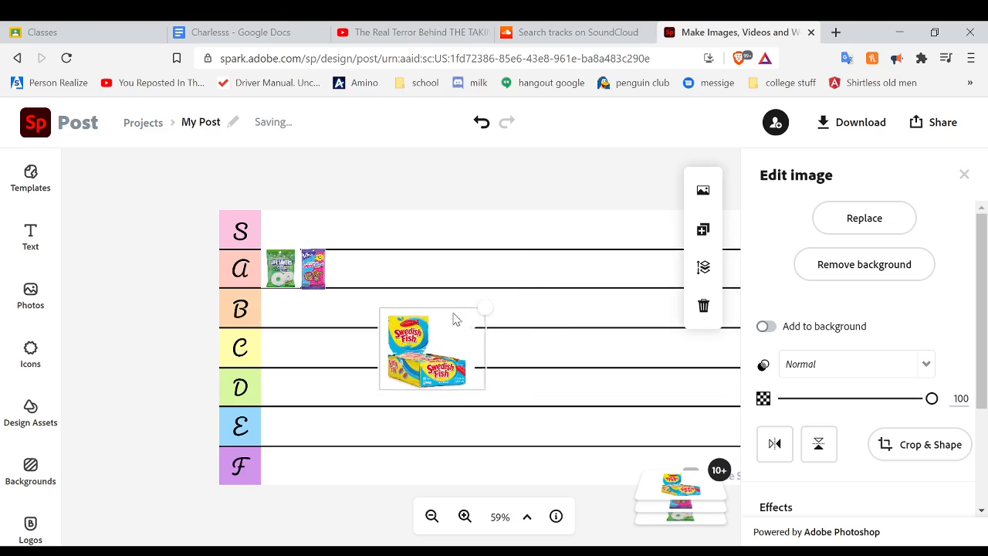
left_click_drag(430, 348, 309, 320)
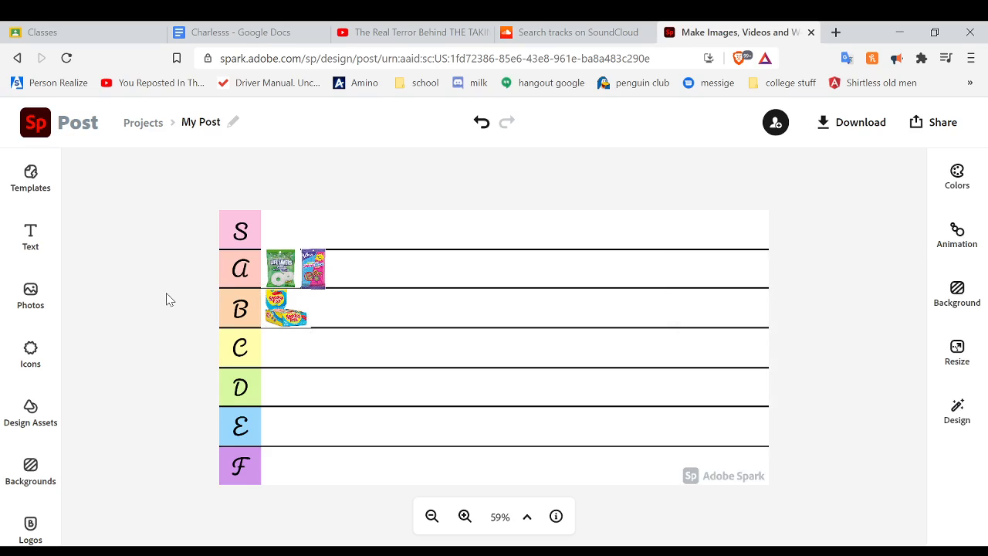
mouse_move(31, 235)
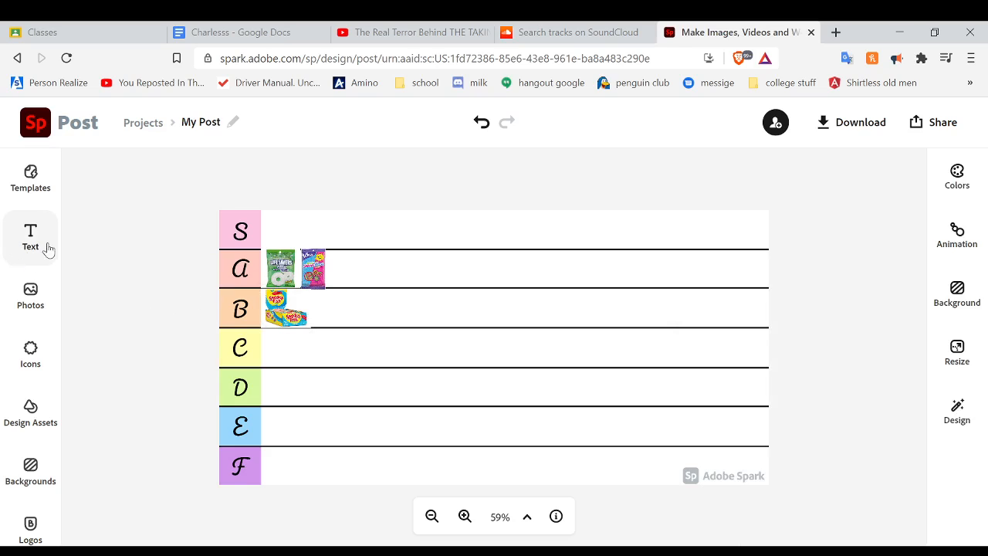
mouse_move(31, 241)
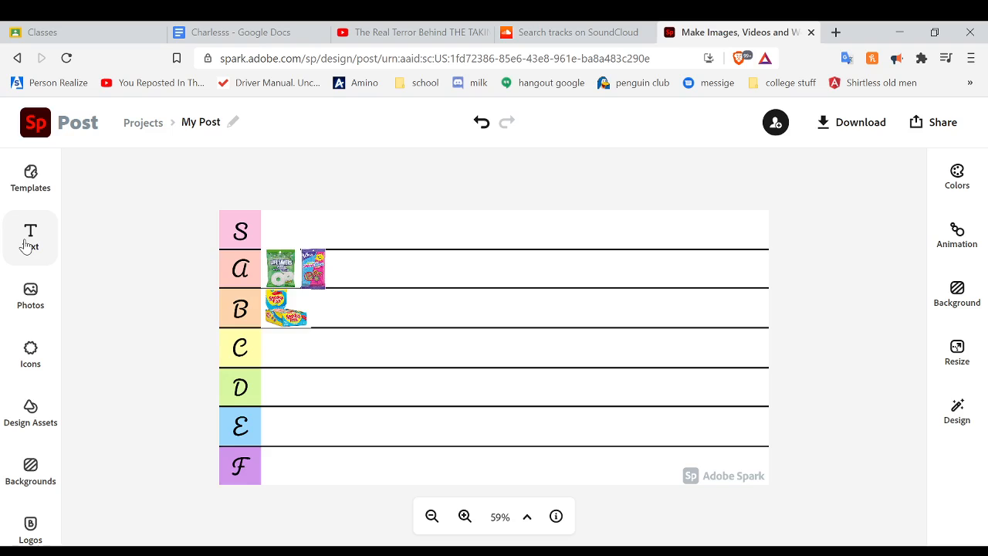
- Briefly check the Text and Templates panels, then return to adding photos
left_click(31, 237)
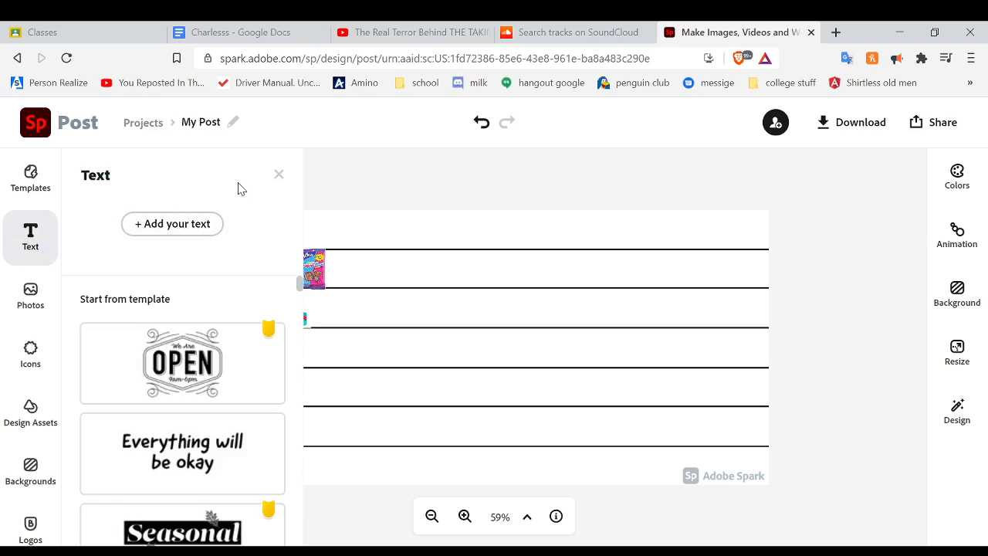
left_click(30, 178)
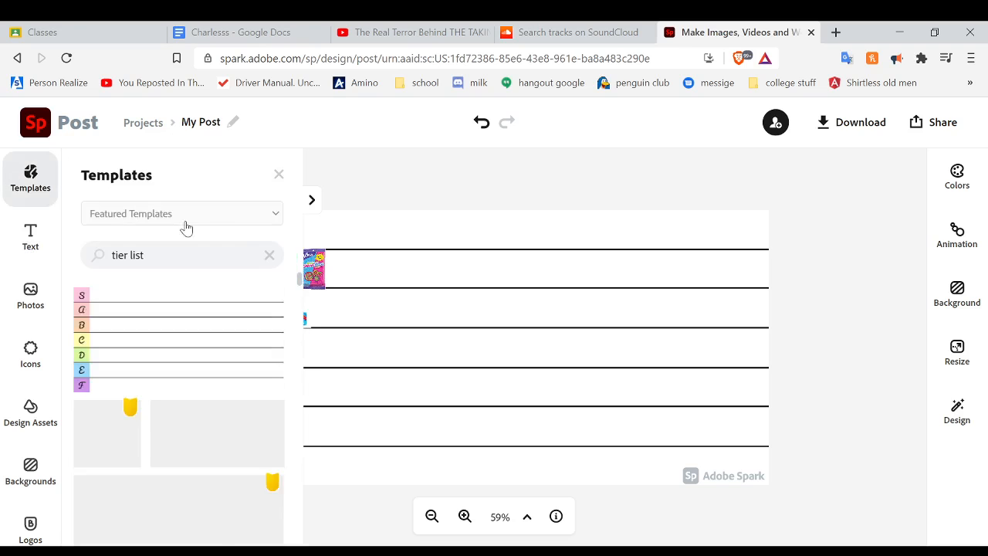
left_click(278, 173)
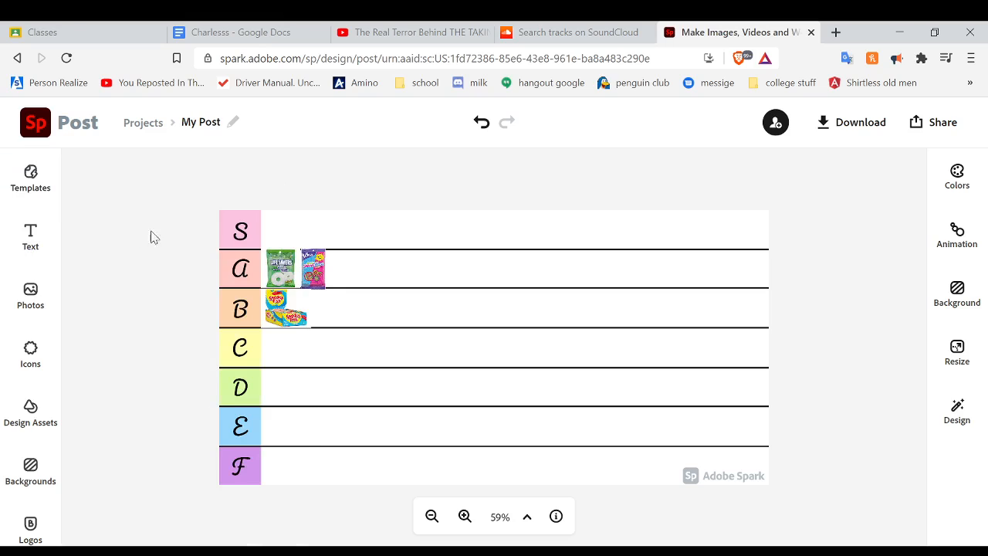
left_click(30, 294)
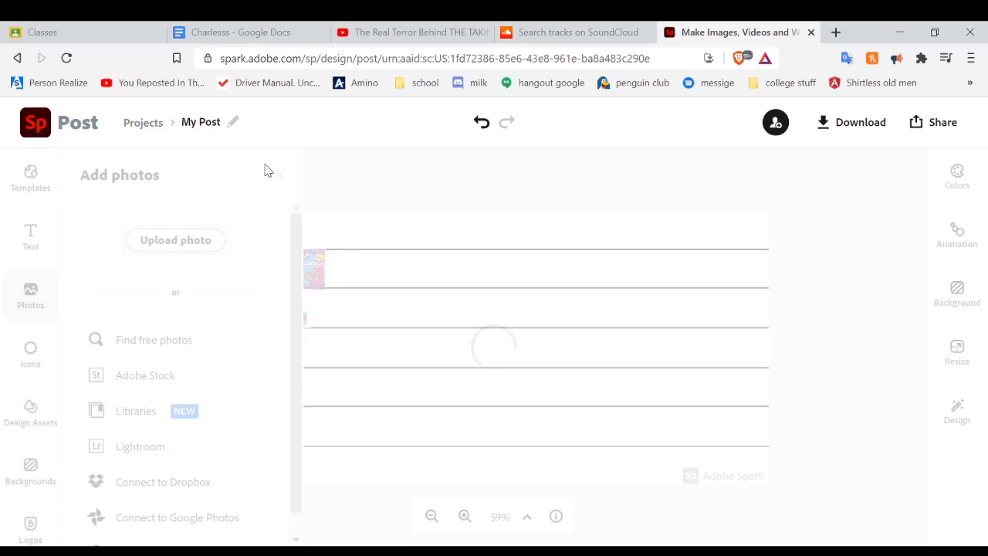
mouse_move(284, 179)
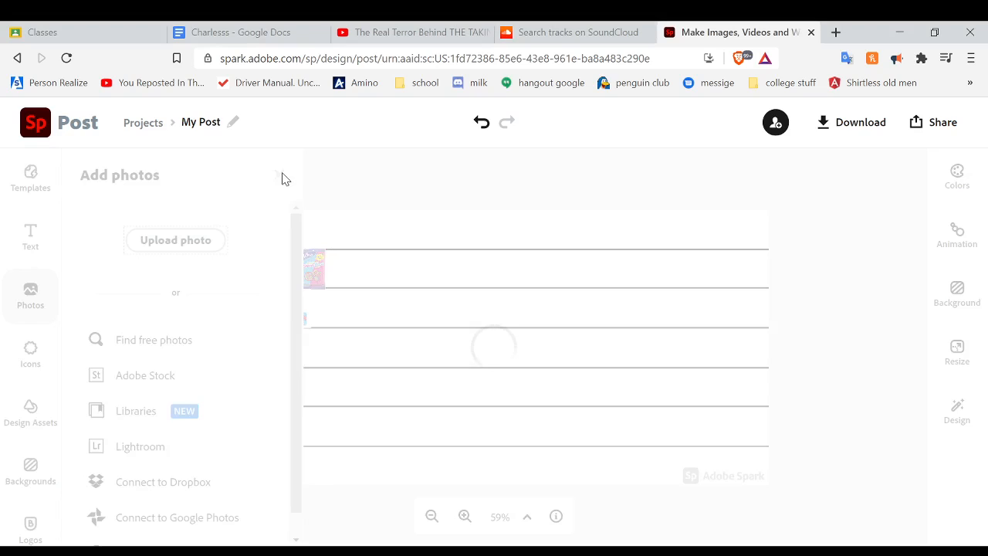
mouse_move(278, 182)
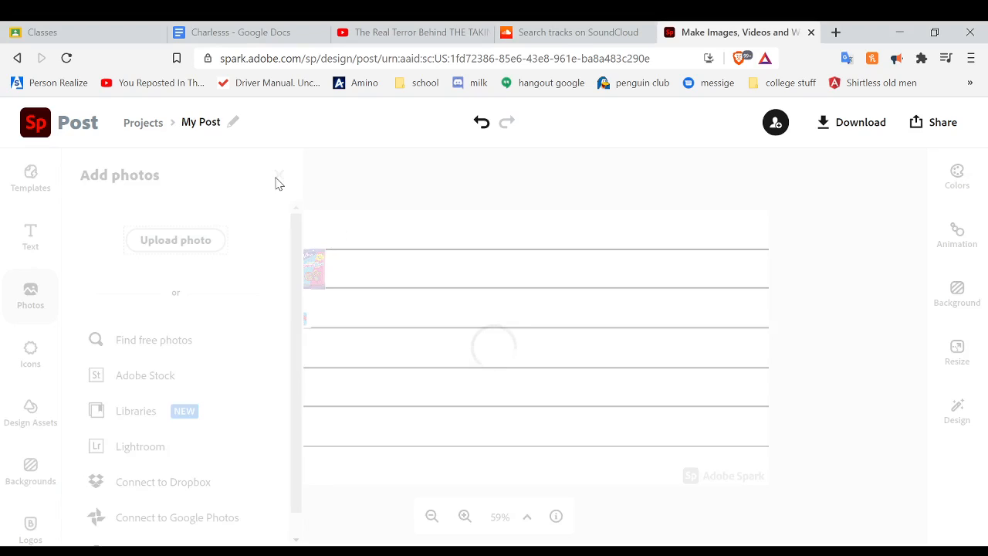
mouse_move(282, 179)
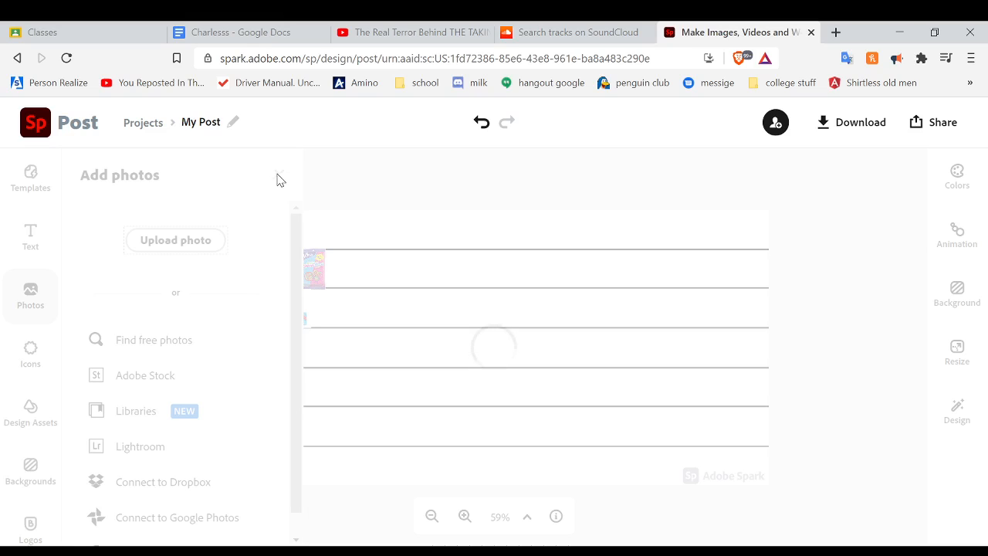
mouse_move(275, 181)
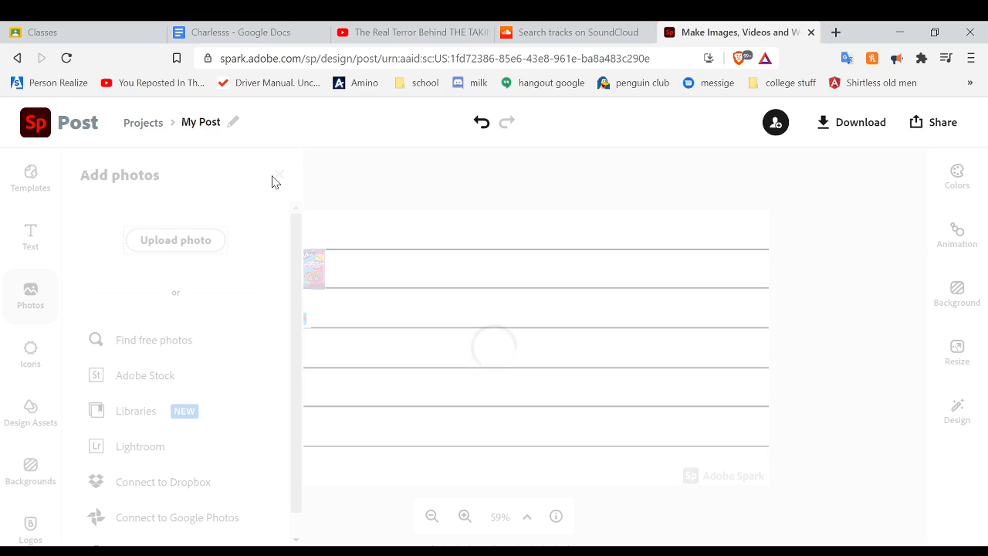
mouse_move(284, 176)
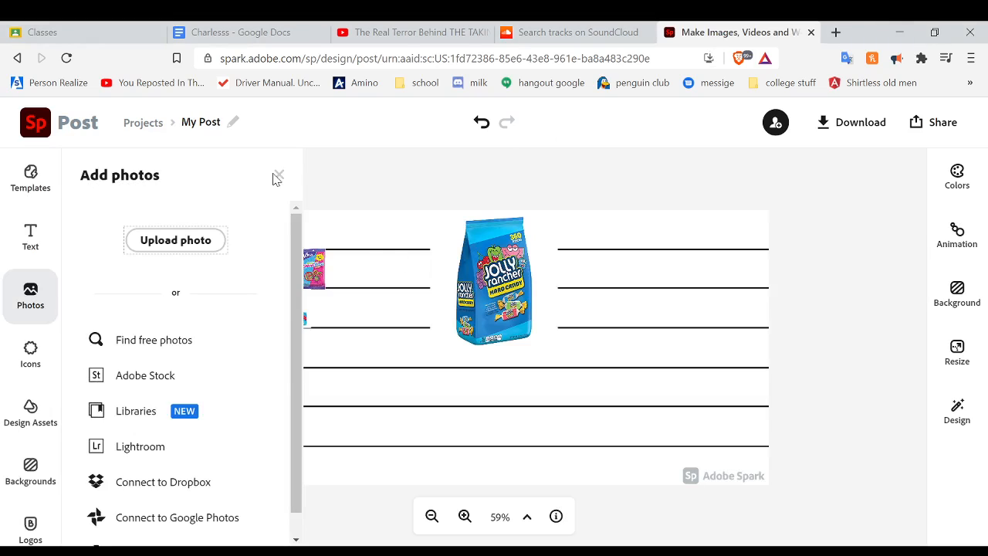
- Place the Jolly Rancher bag beside the Swedish Fish in row B
left_click(278, 176)
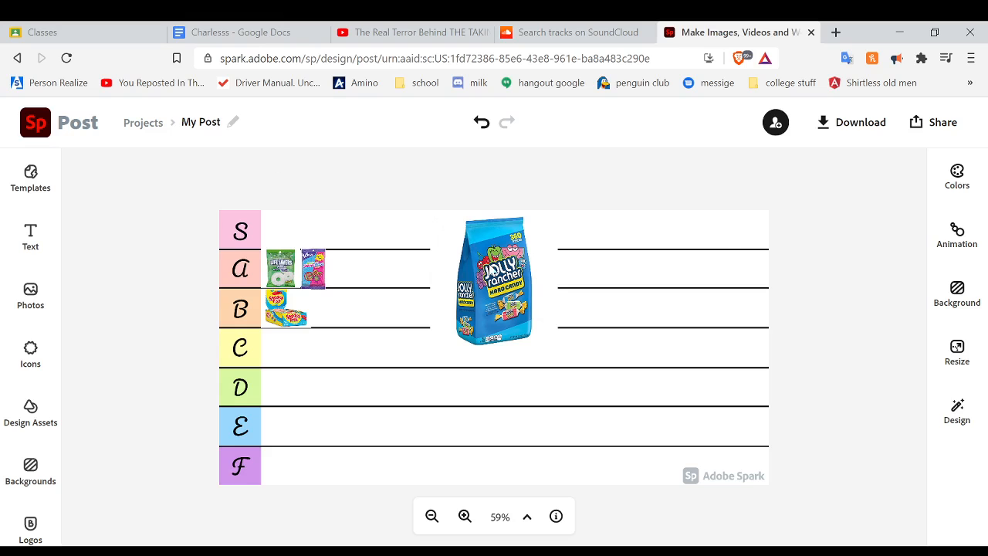
left_click(494, 281)
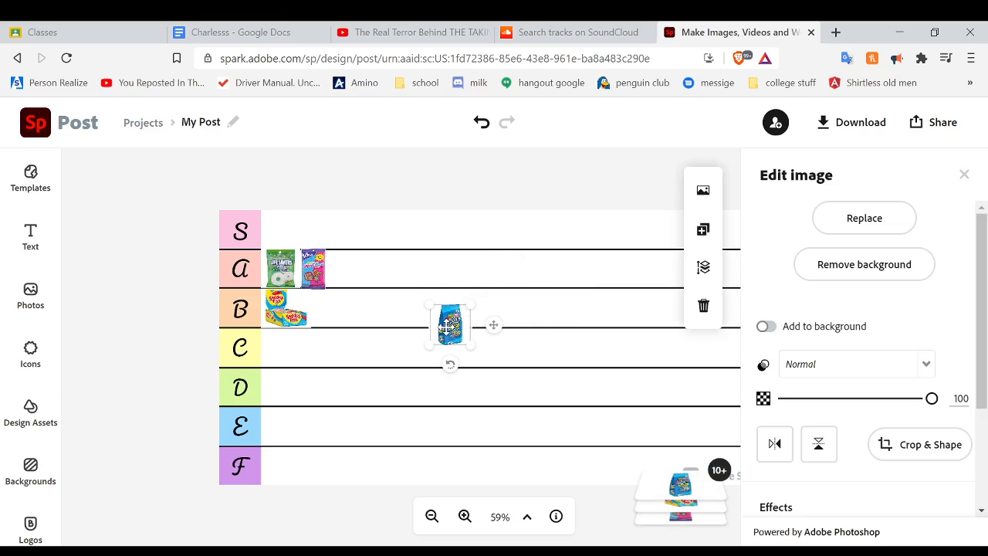
left_click_drag(449, 324, 330, 311)
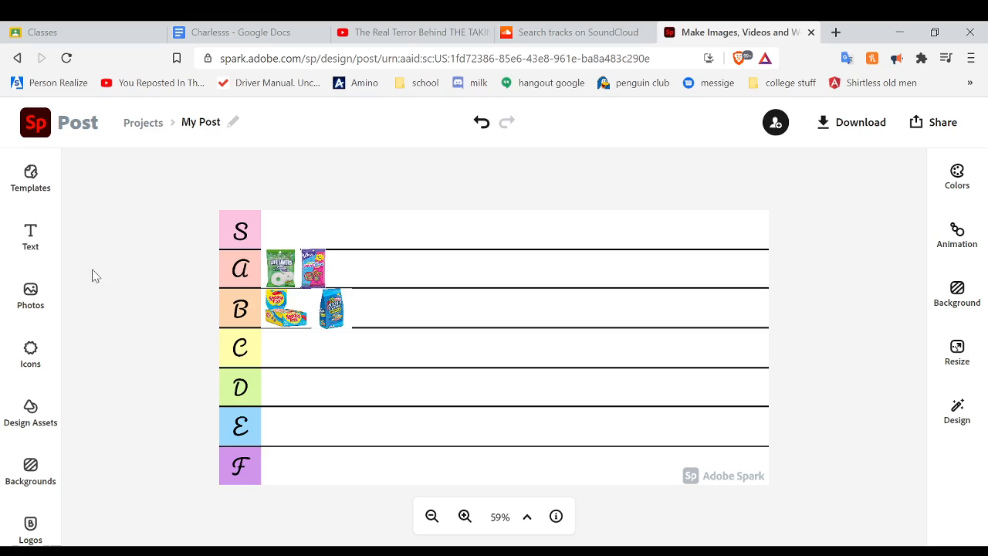
left_click(31, 296)
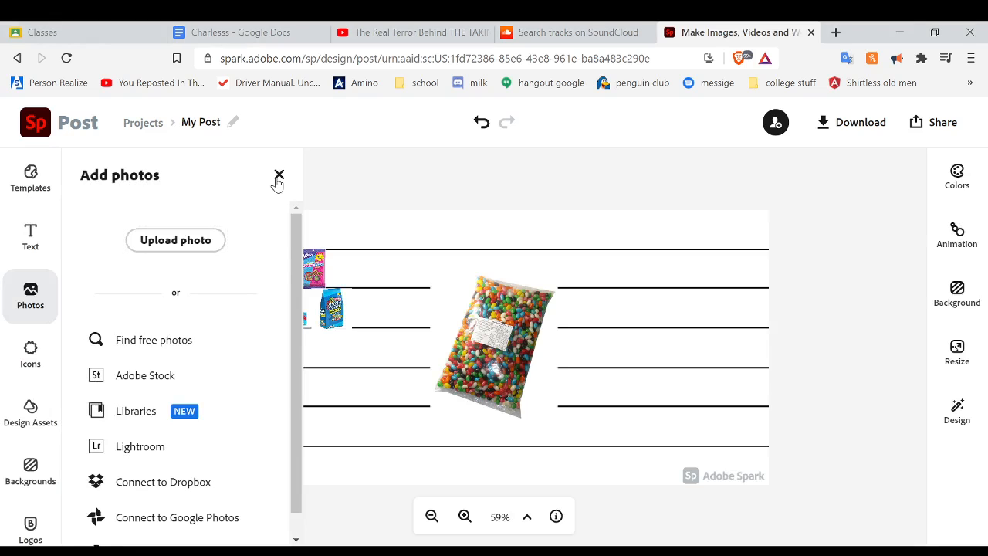
- Shrink the jelly bean candy bag and place it in row C
left_click(279, 173)
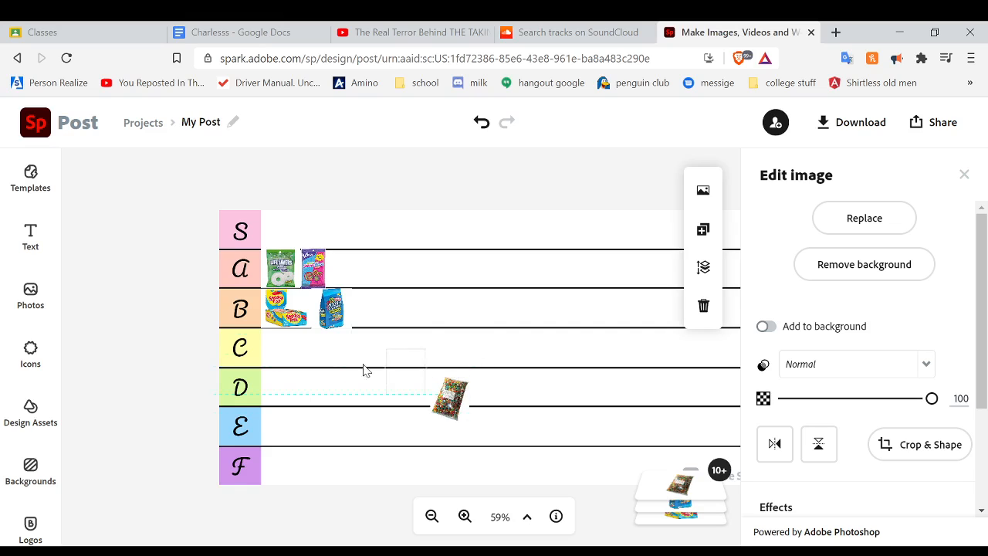
left_click_drag(451, 399, 309, 375)
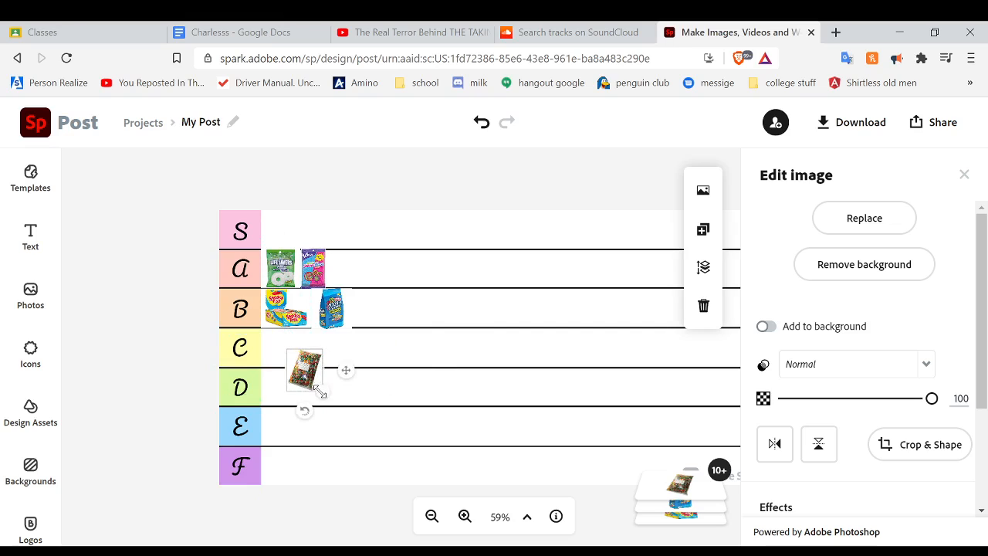
left_click_drag(303, 369, 266, 346)
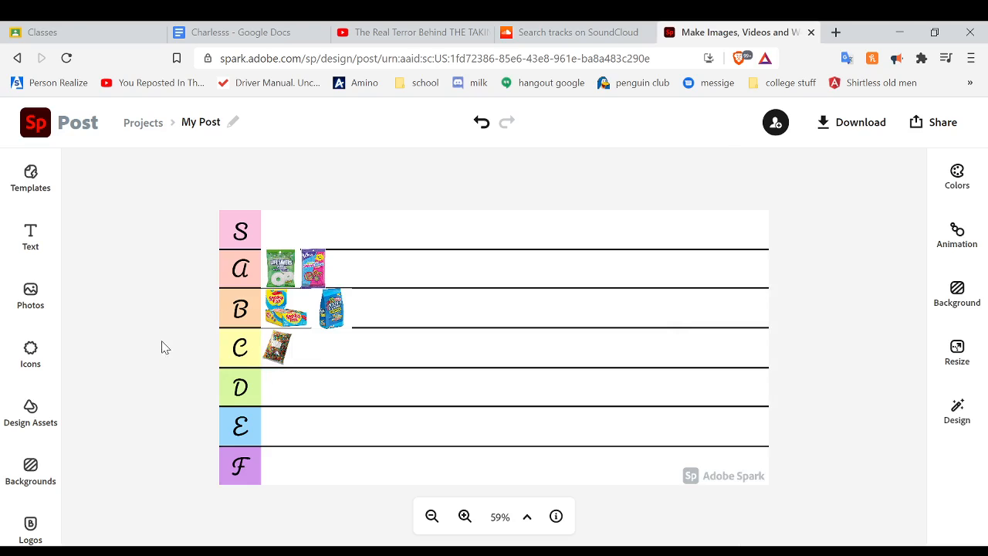
mouse_move(31, 293)
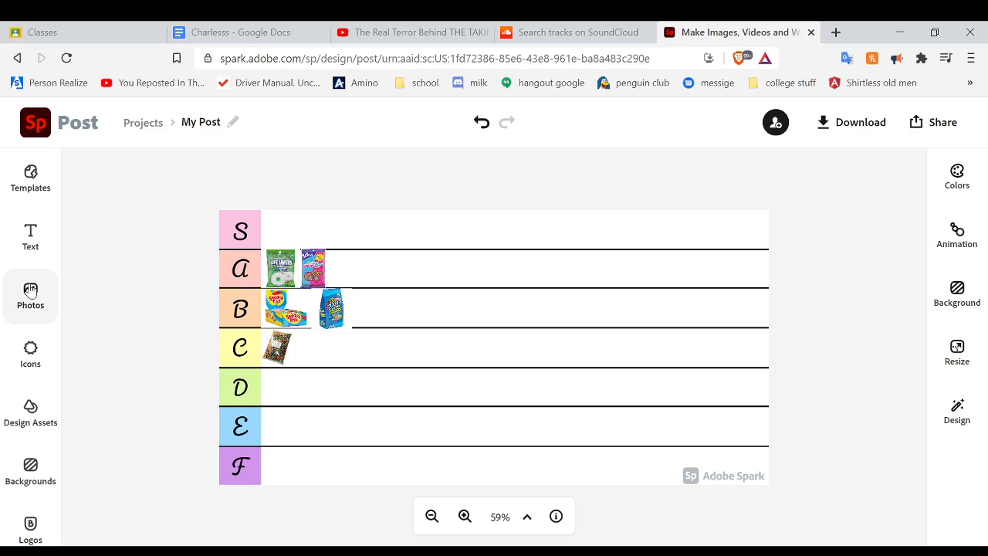
left_click(30, 290)
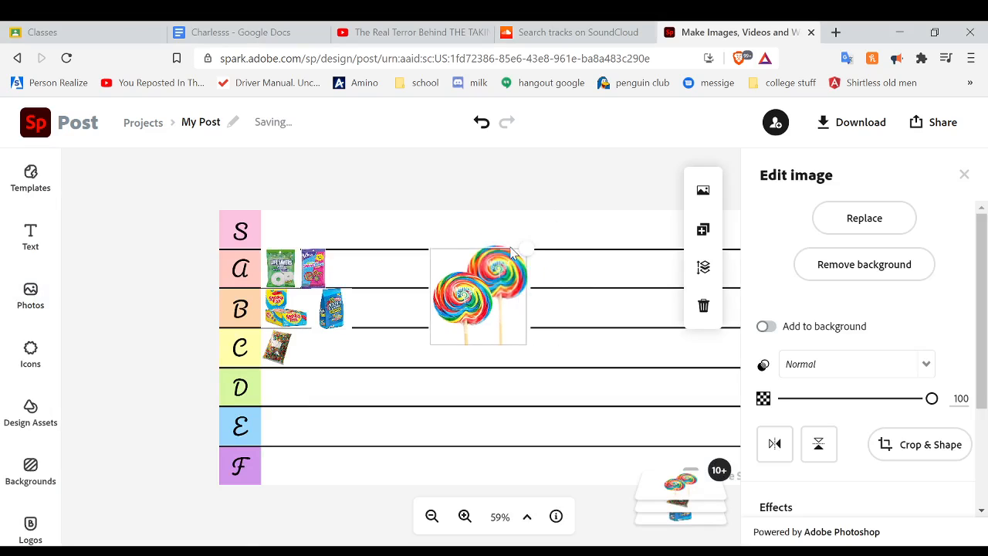
- Shrink the rainbow swirl lollipops and place them third in row A after SweeTarts
left_click_drag(478, 297, 449, 314)
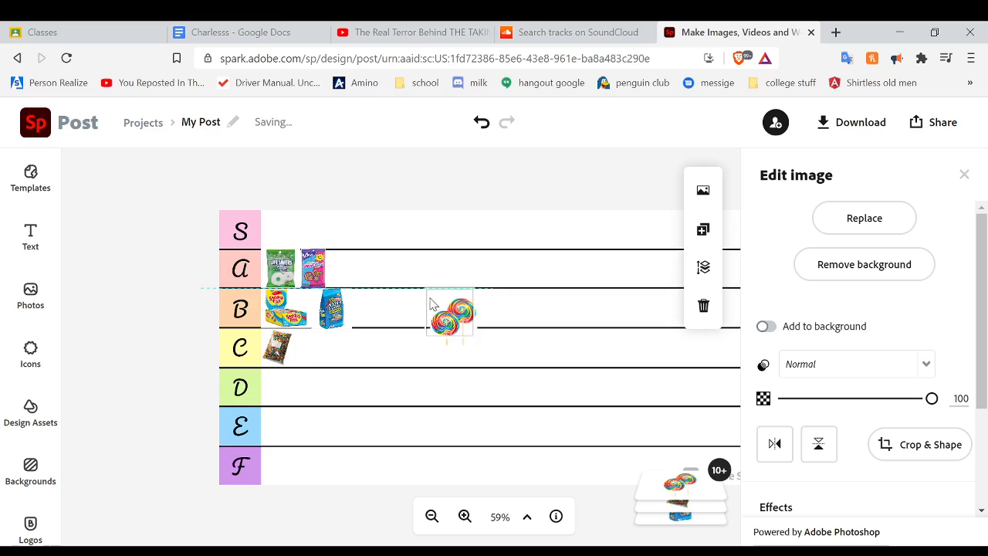
left_click_drag(451, 315, 416, 272)
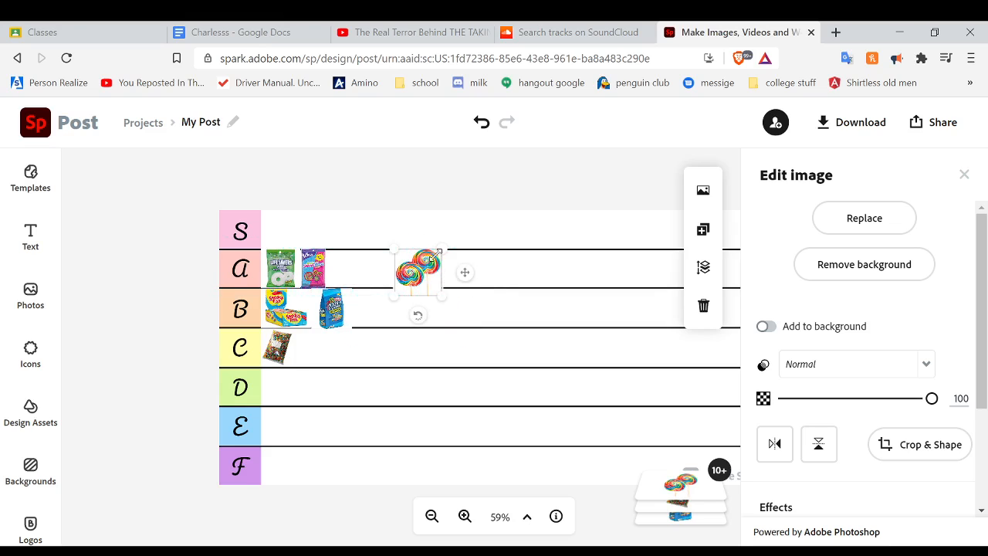
left_click_drag(440, 250, 436, 264)
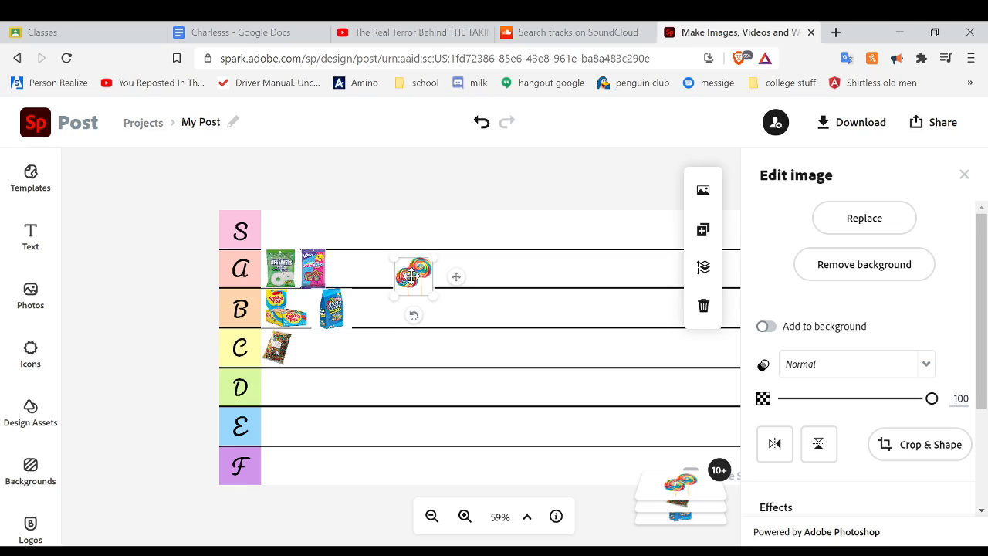
left_click_drag(414, 276, 370, 253)
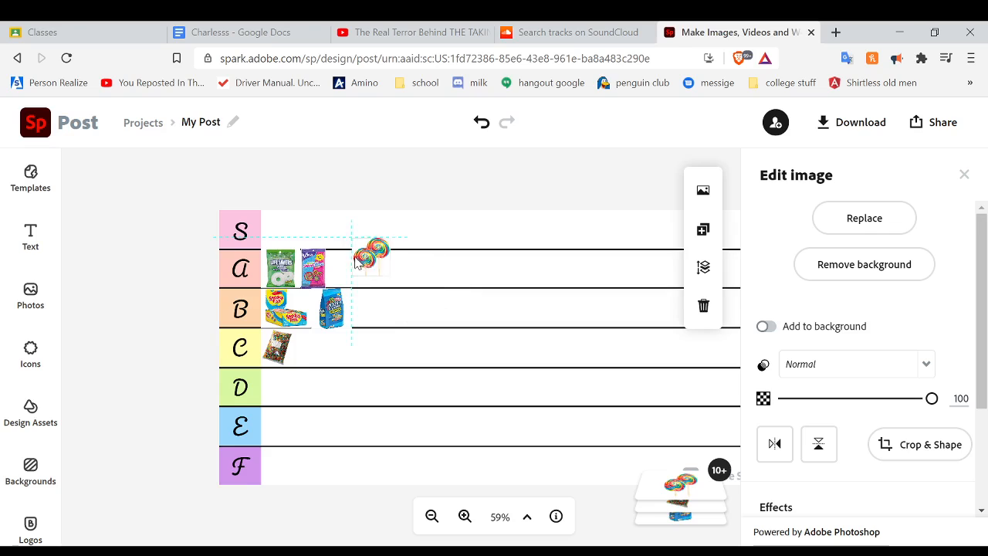
left_click_drag(370, 254, 355, 268)
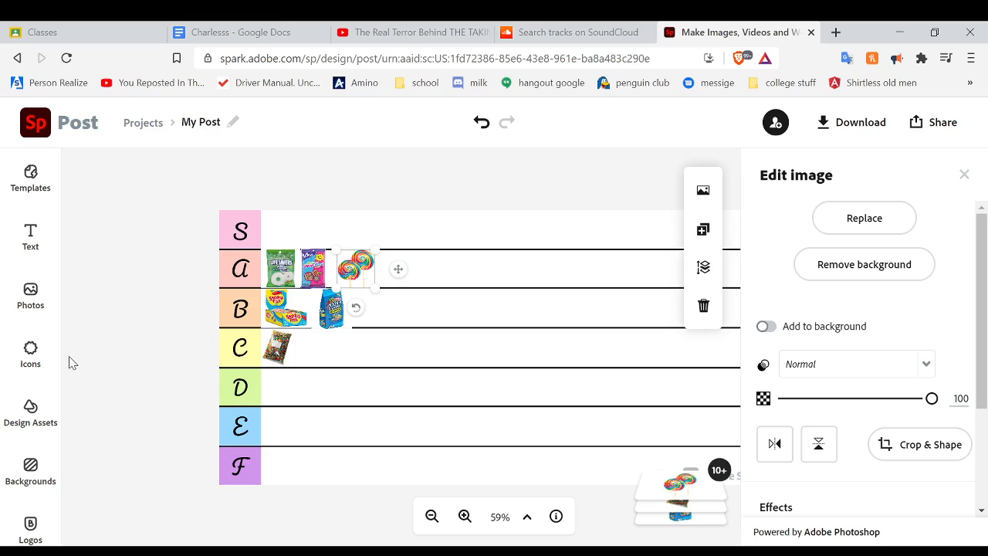
left_click(31, 290)
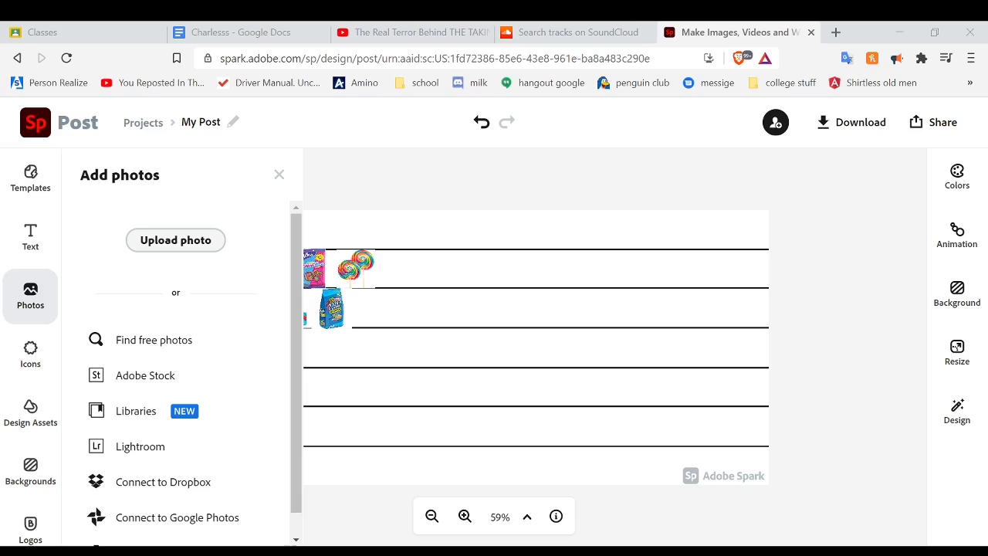
- Insert the Smarties candy roll, shrink it and place it fourth in row A
left_click(280, 173)
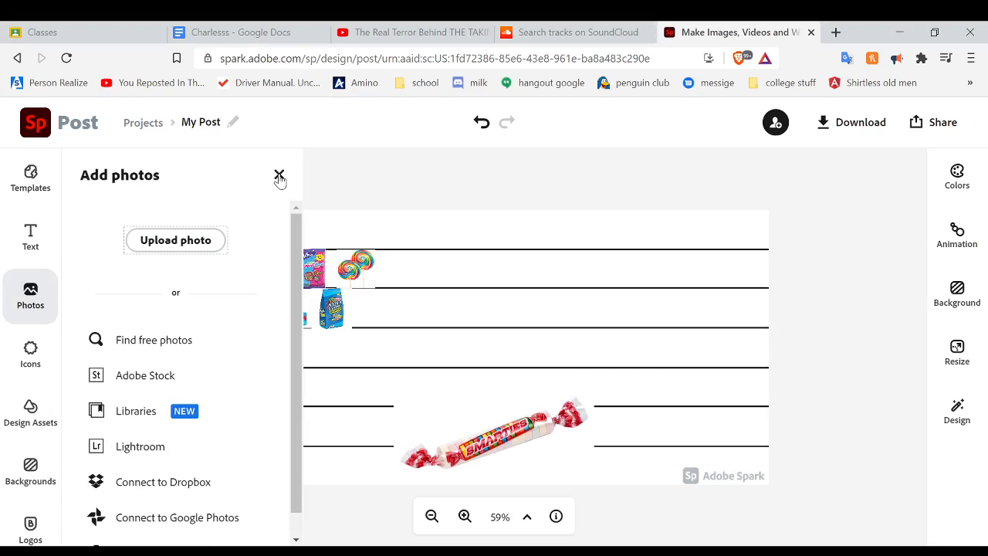
left_click(279, 176)
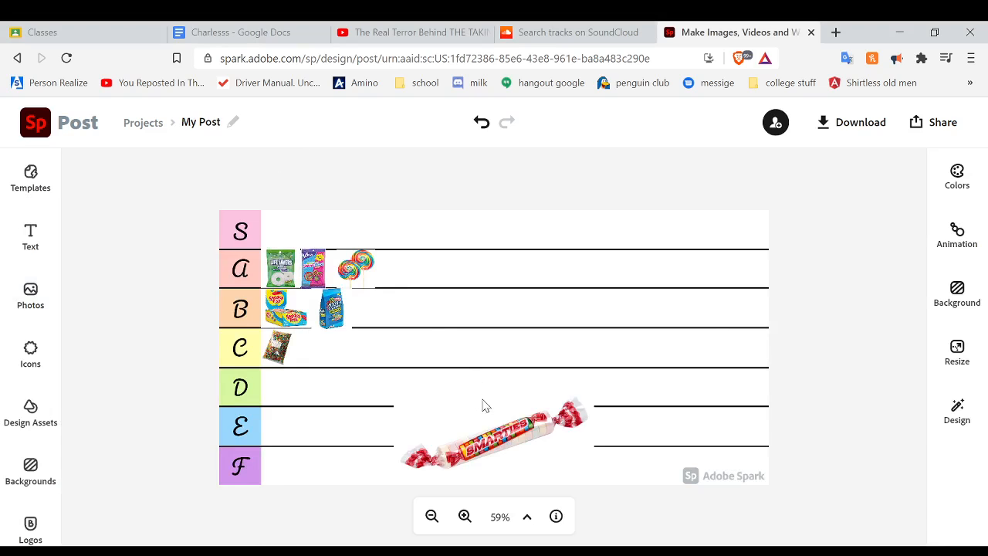
left_click(494, 436)
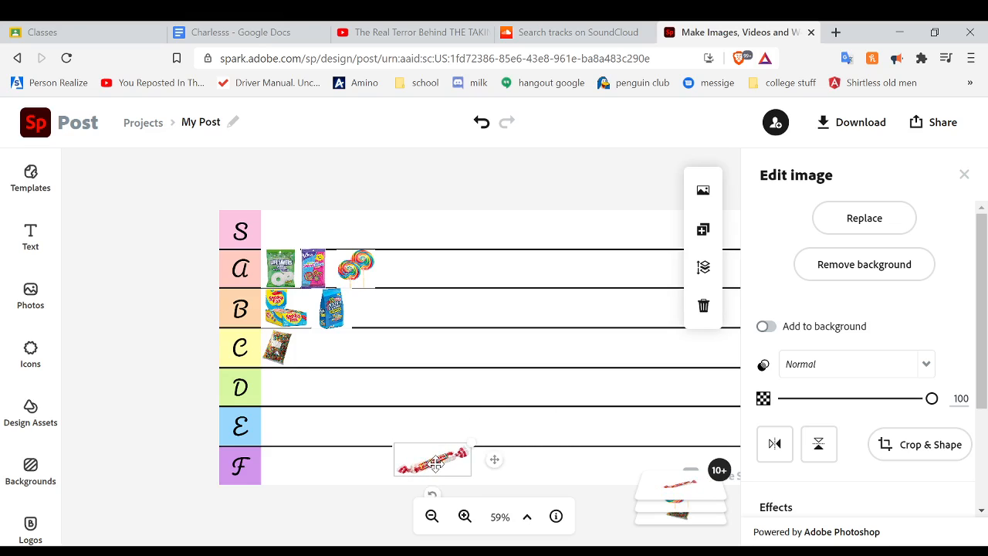
left_click_drag(432, 460, 425, 266)
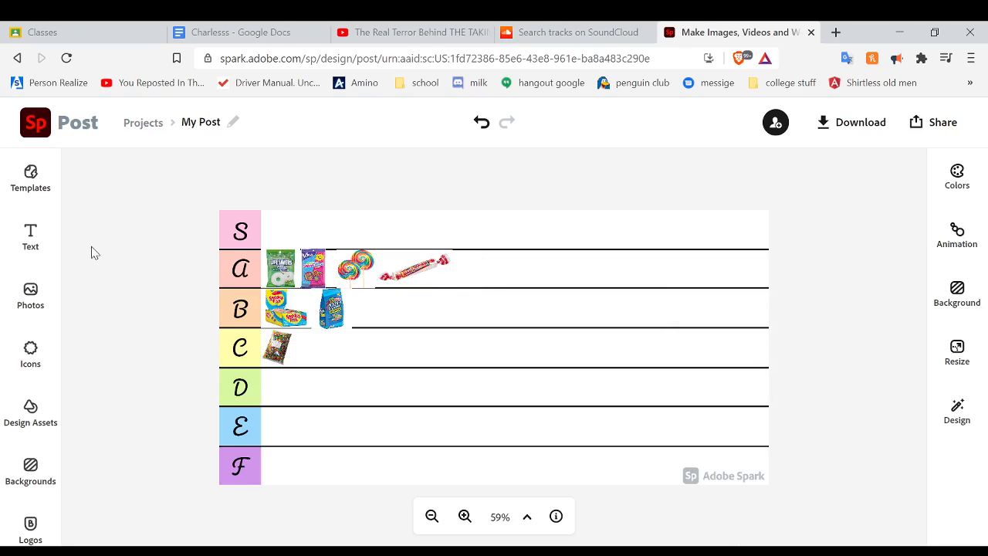
left_click(31, 289)
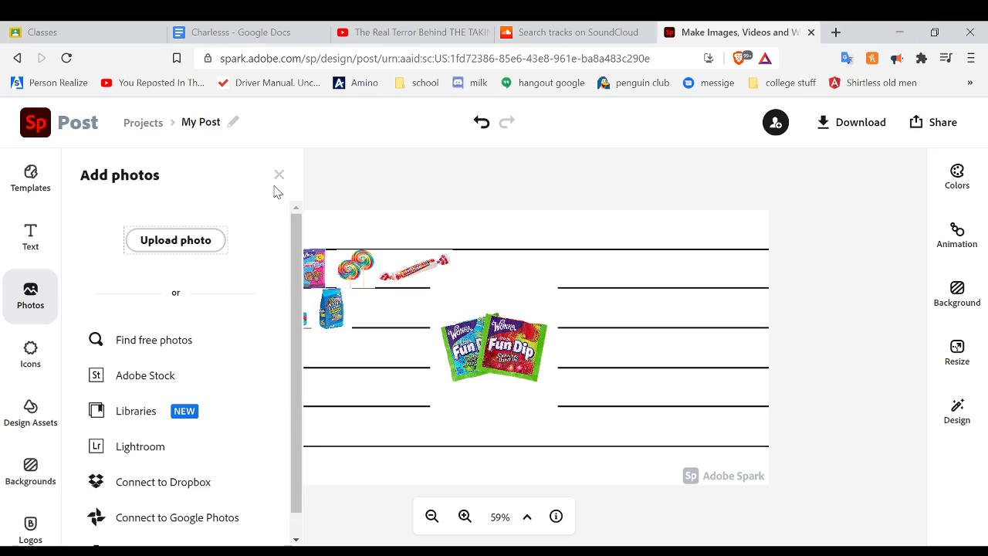
- Shrink the Fun Dip packs image and move it into the S row
left_click(278, 173)
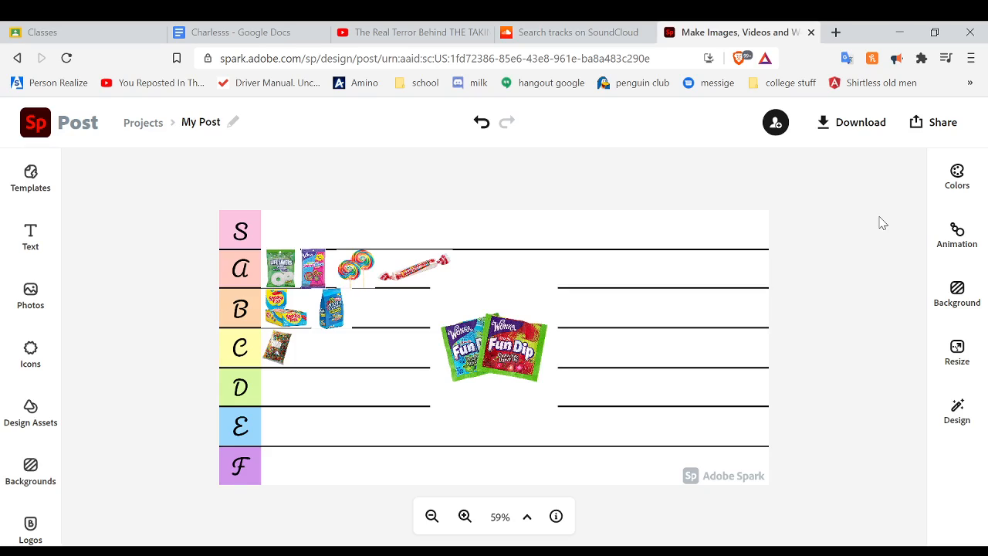
left_click(492, 348)
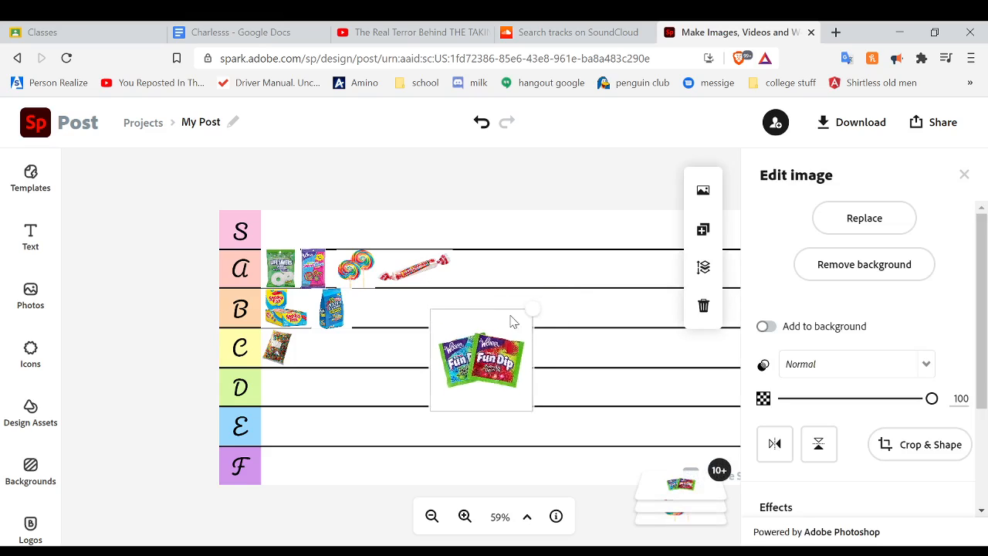
left_click_drag(482, 361, 494, 281)
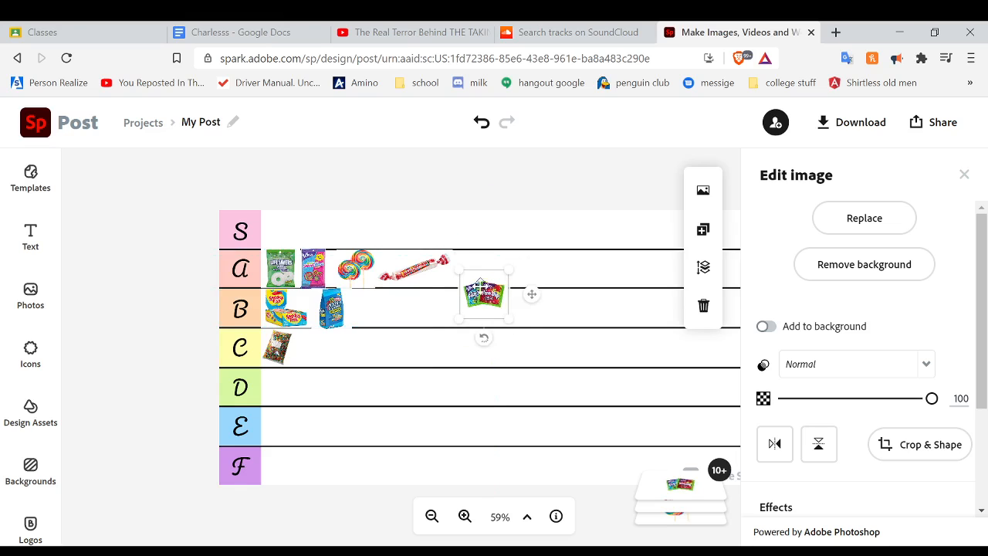
left_click_drag(483, 294, 285, 224)
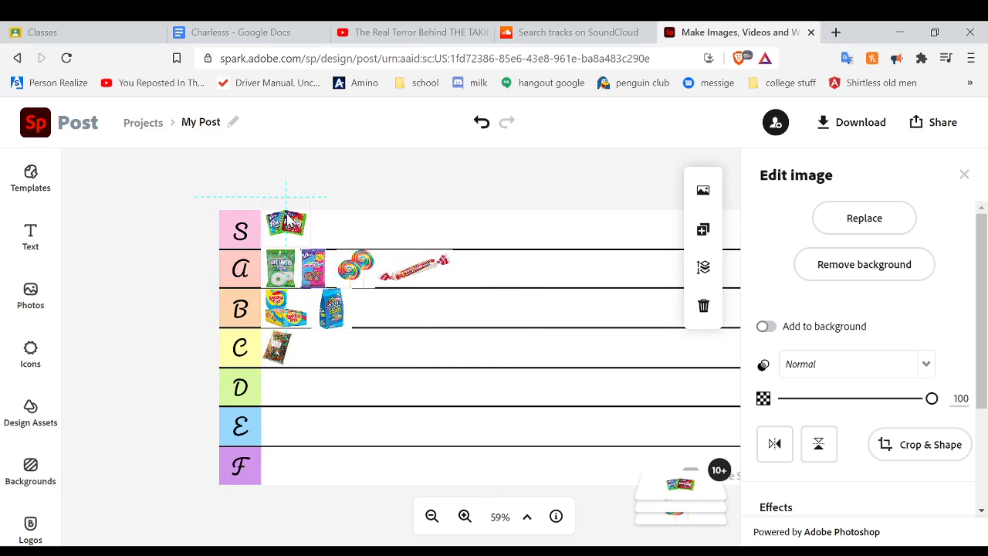
- Nudge the Fun Dip image into position in row S and deselect it
left_click(284, 226)
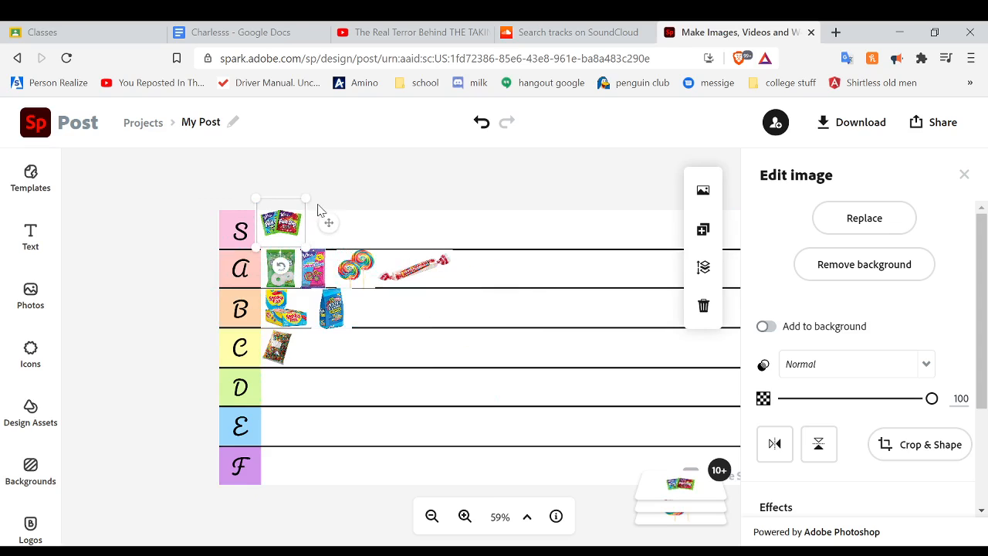
left_click_drag(281, 222, 281, 228)
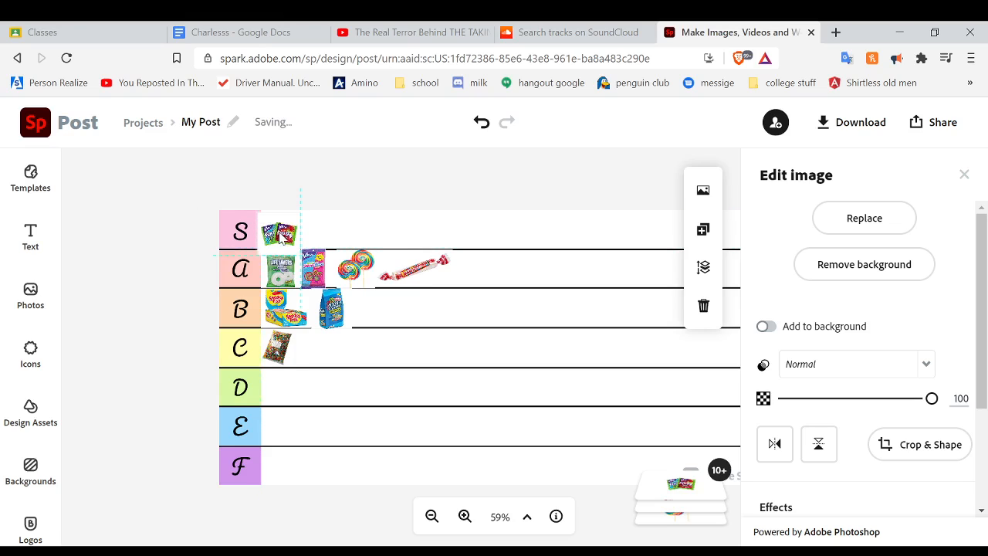
left_click(280, 232)
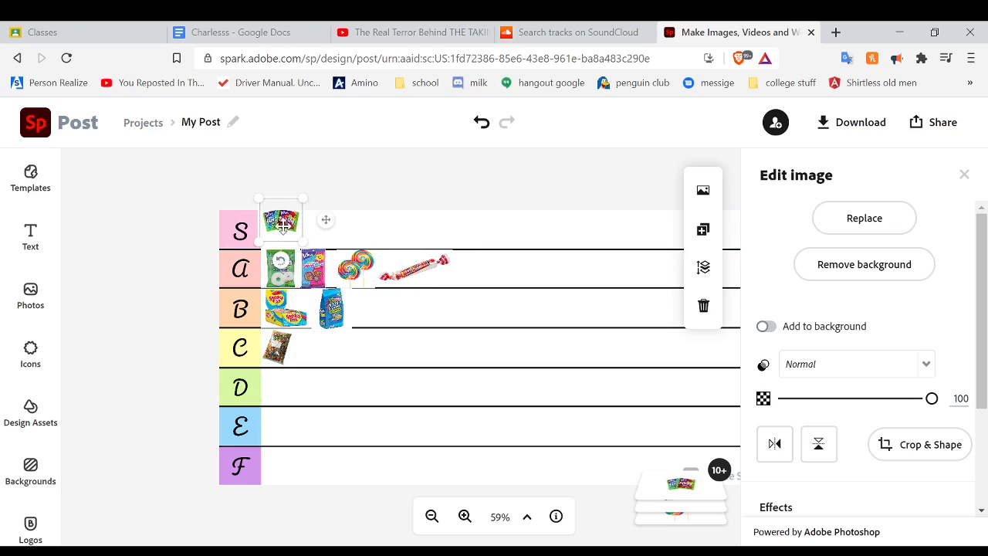
left_click(155, 222)
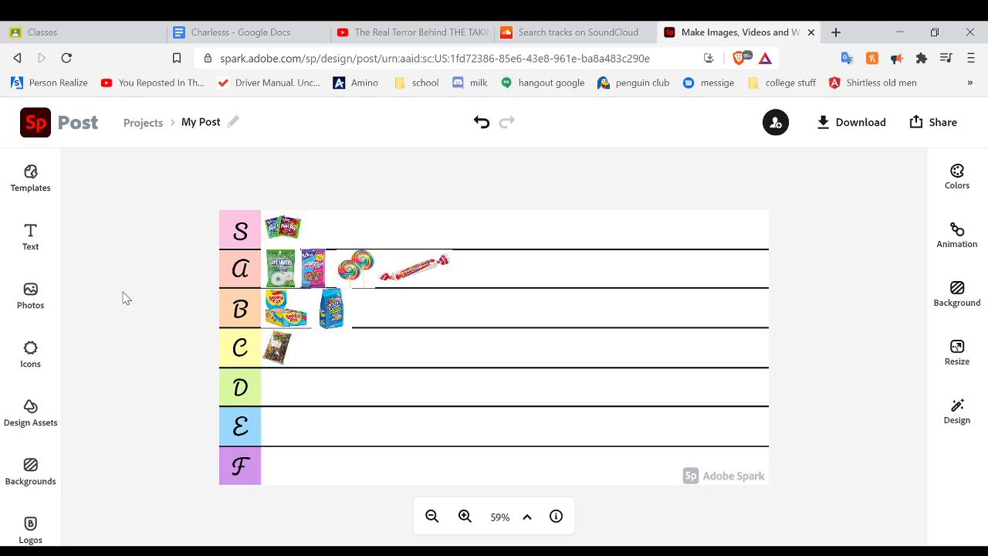
mouse_move(90, 310)
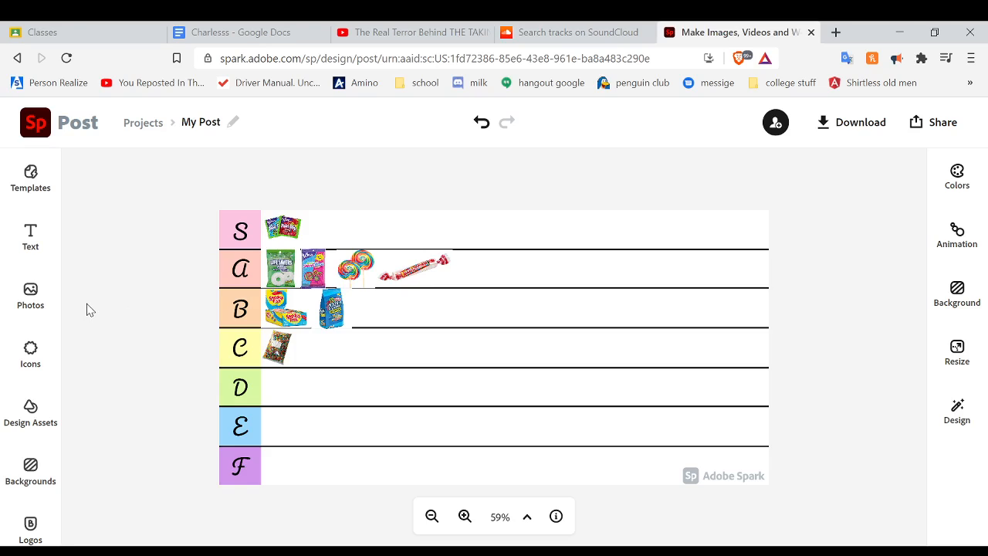
mouse_move(68, 309)
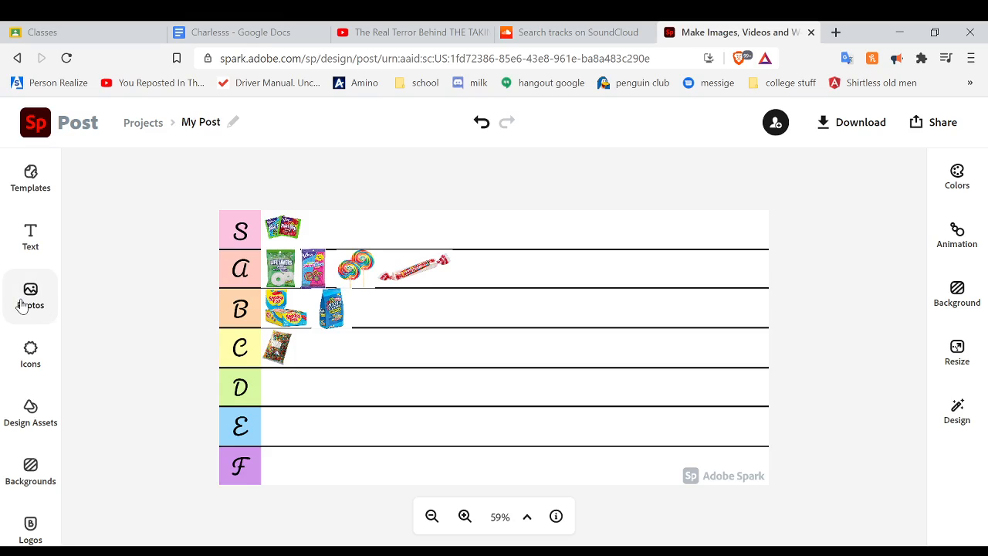
- Insert a wrapped chocolate bar image and place it beside Fun Dip in row S
left_click(31, 291)
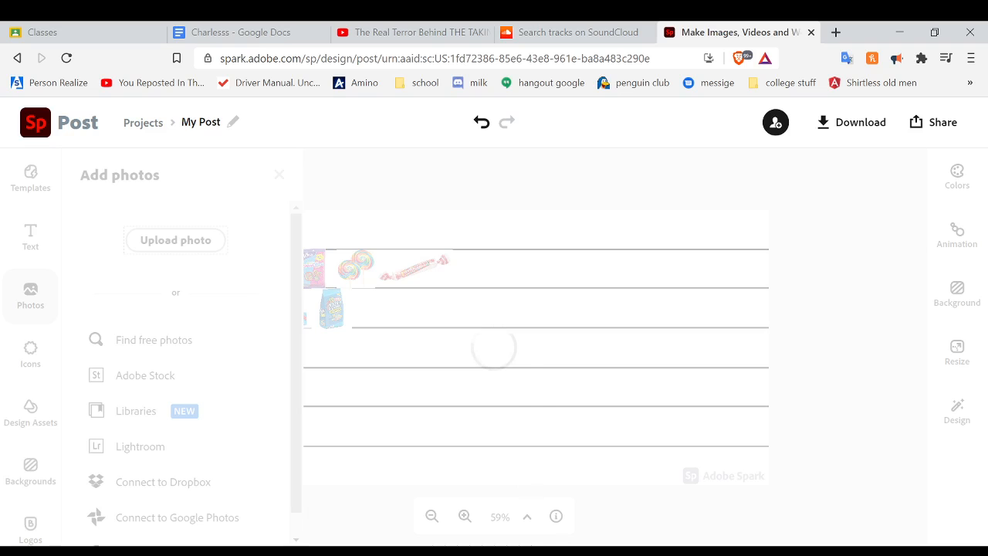
left_click(280, 173)
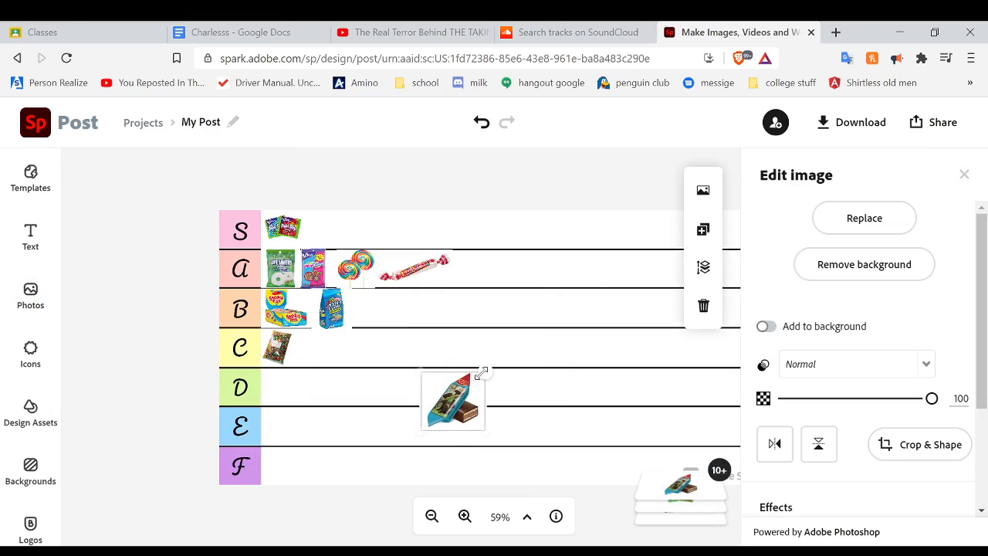
left_click_drag(454, 400, 333, 223)
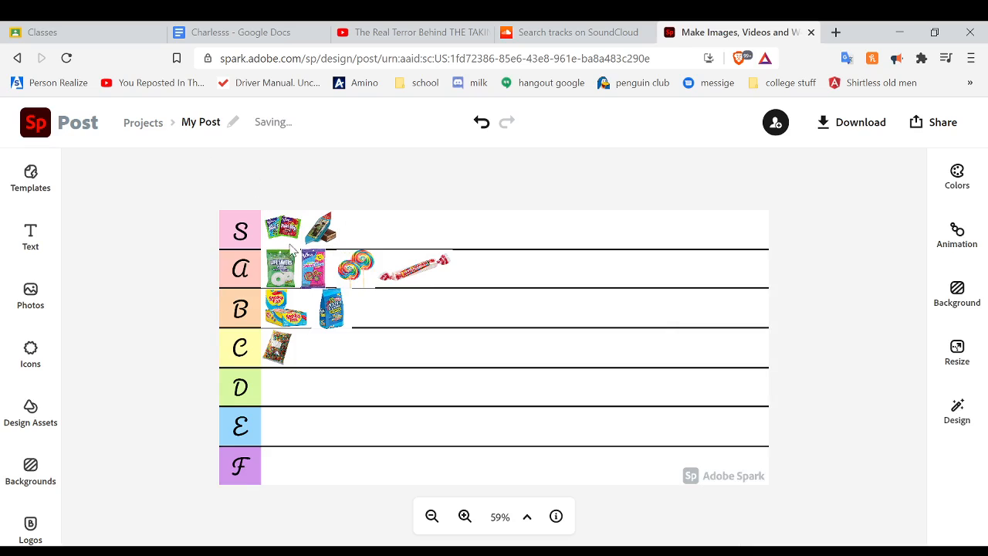
mouse_move(324, 229)
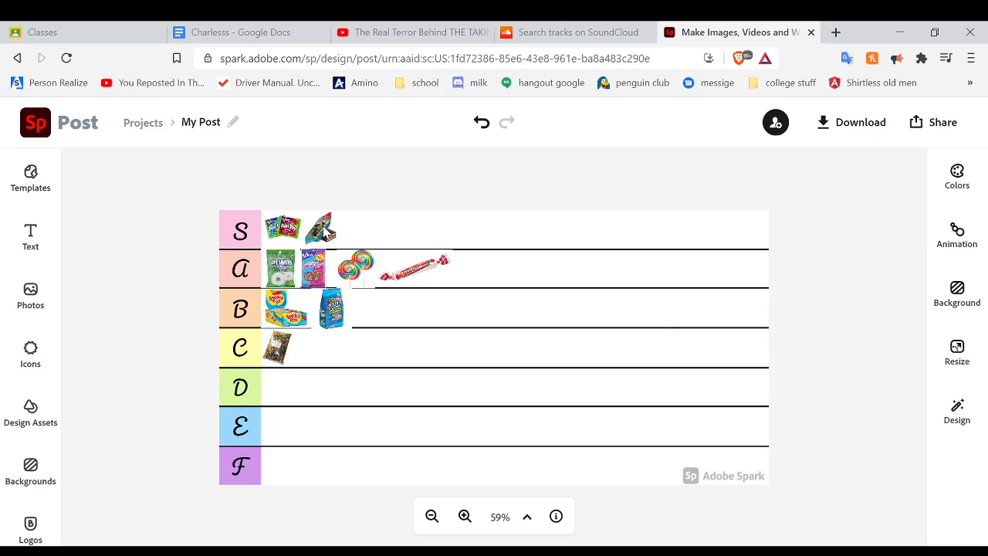
mouse_move(261, 192)
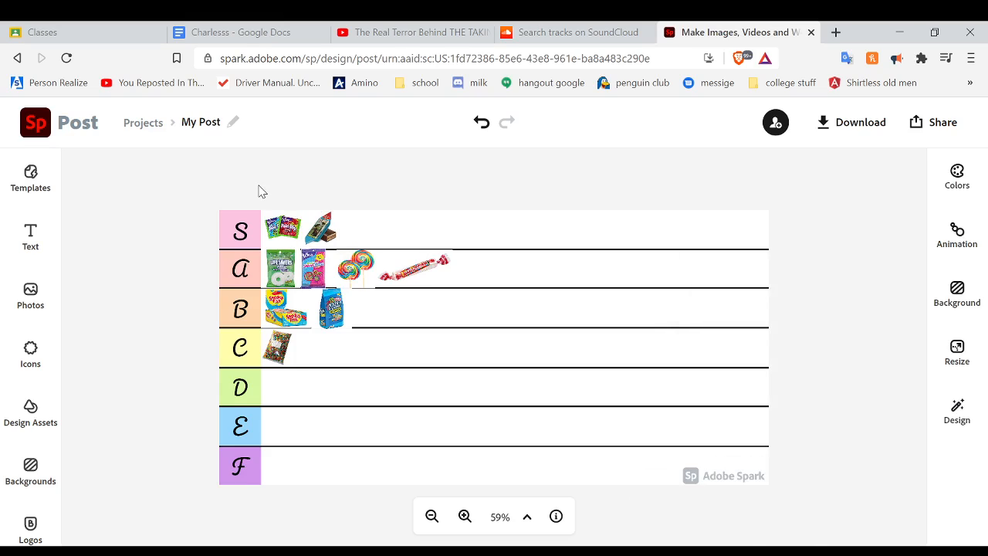
mouse_move(219, 204)
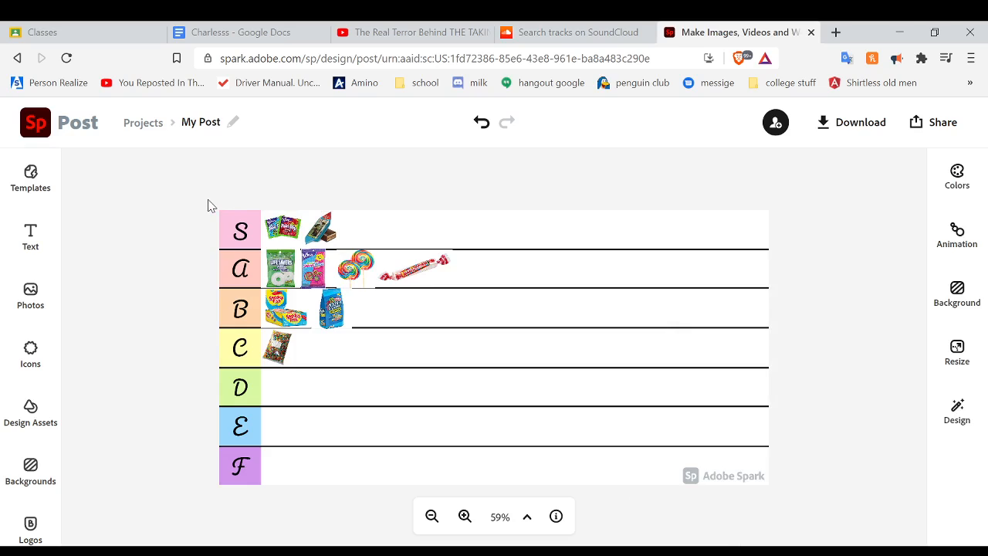
mouse_move(108, 230)
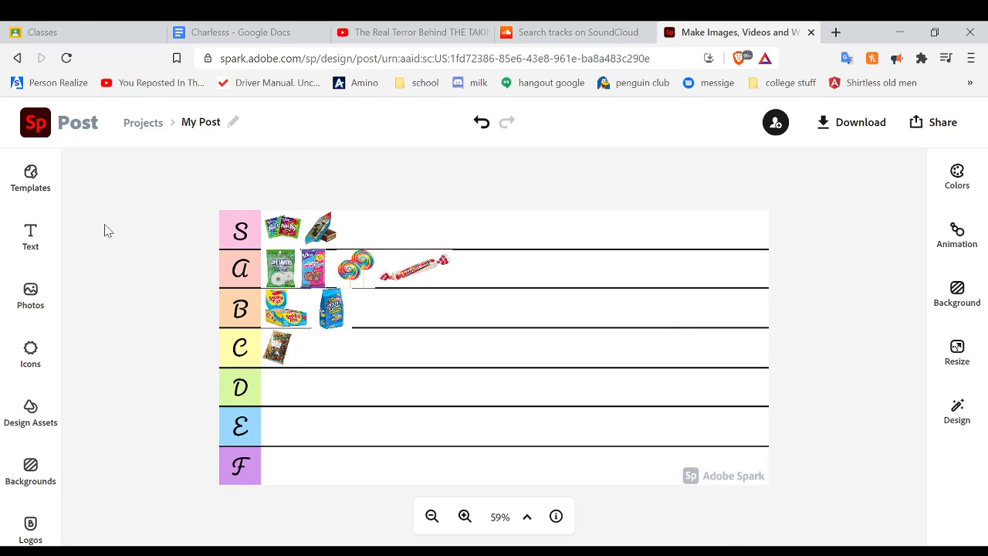
left_click(31, 295)
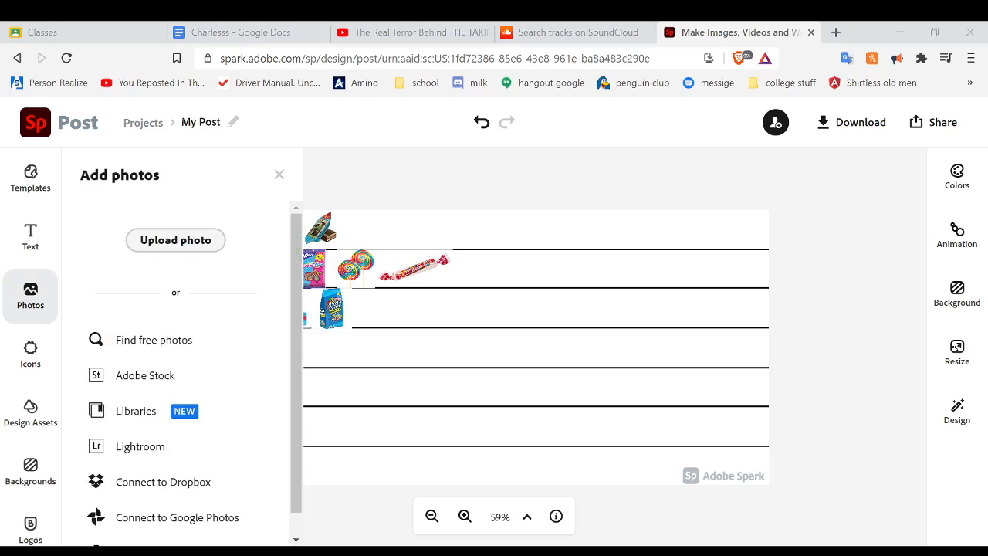
- Insert the Reese's Peanut Butter Cups image, shrink it and place it in row F
left_click(279, 173)
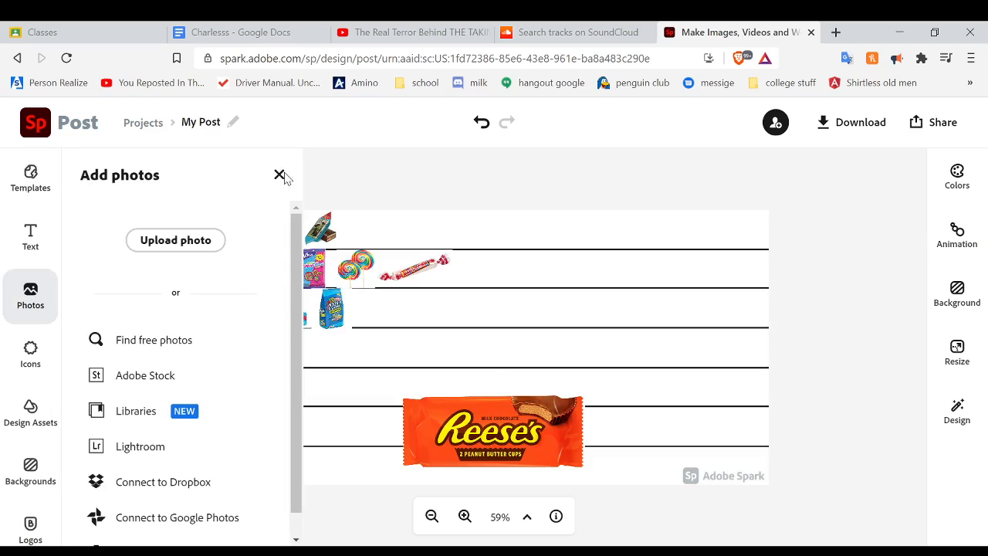
left_click(492, 432)
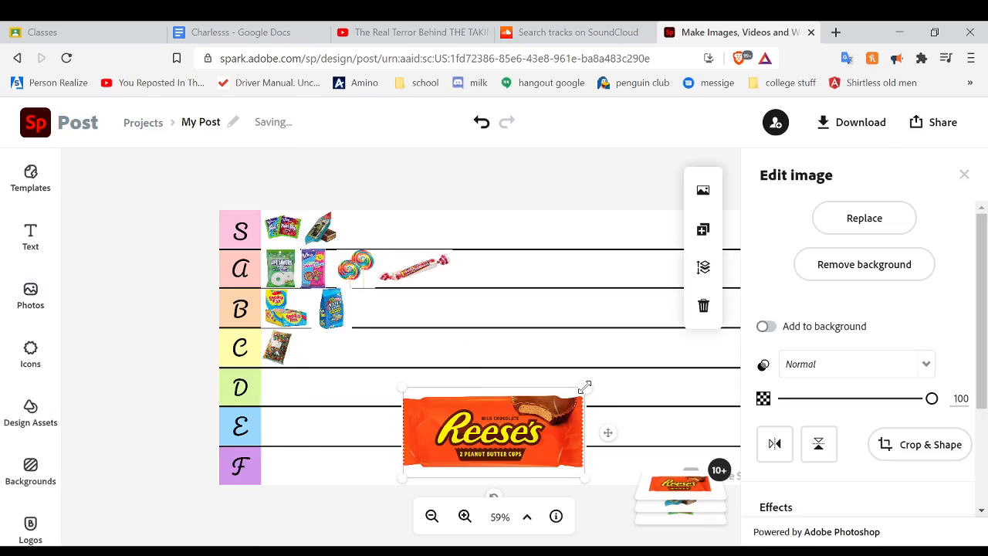
left_click_drag(492, 432, 405, 451)
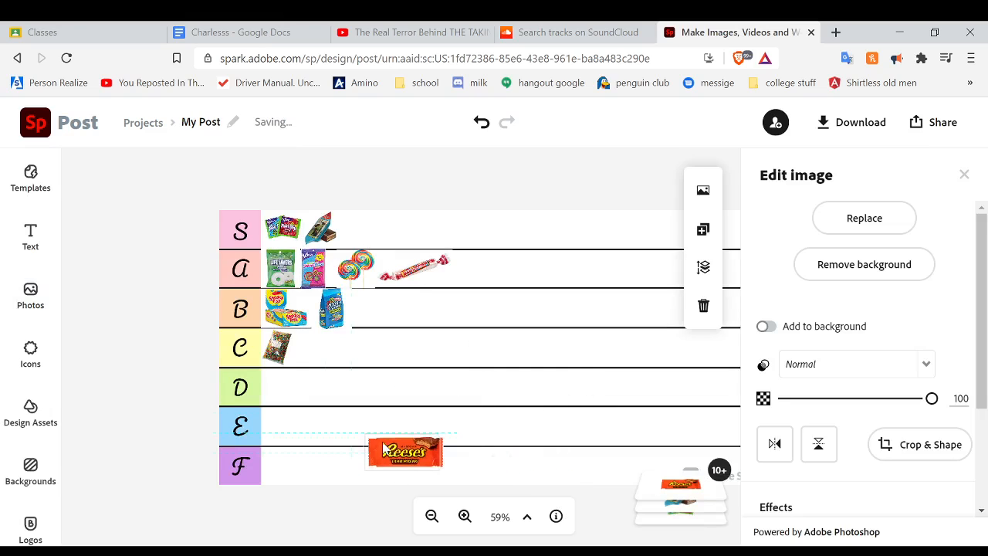
left_click_drag(405, 453, 298, 424)
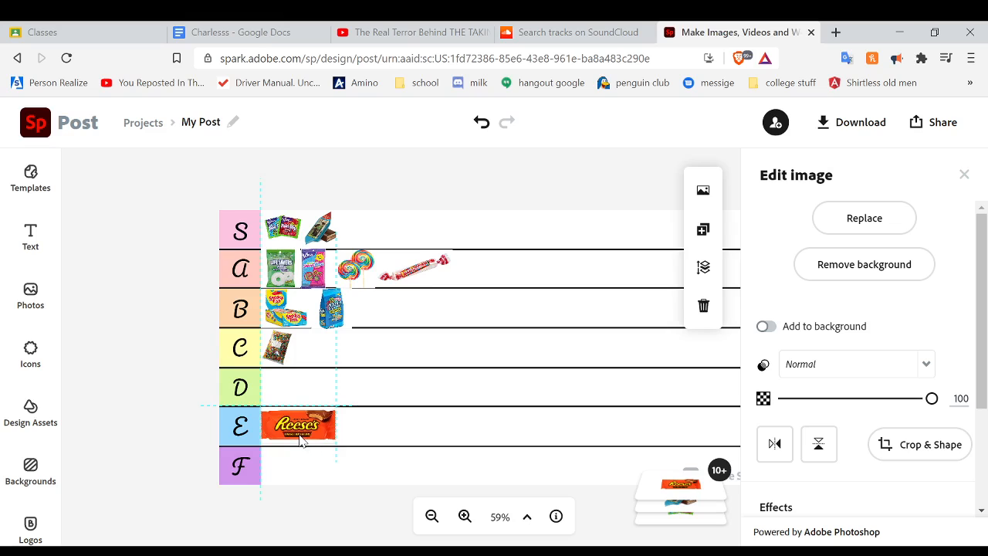
left_click(124, 427)
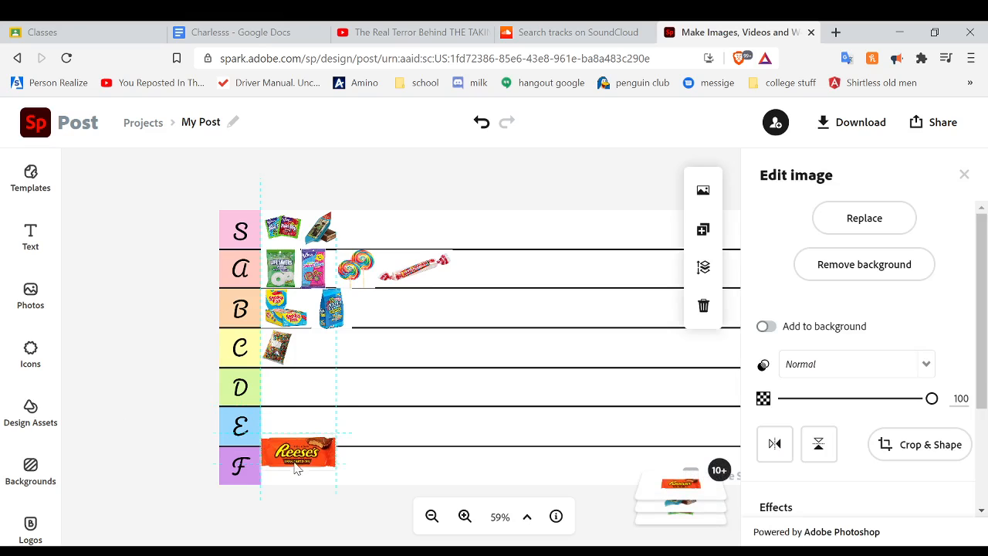
left_click(170, 447)
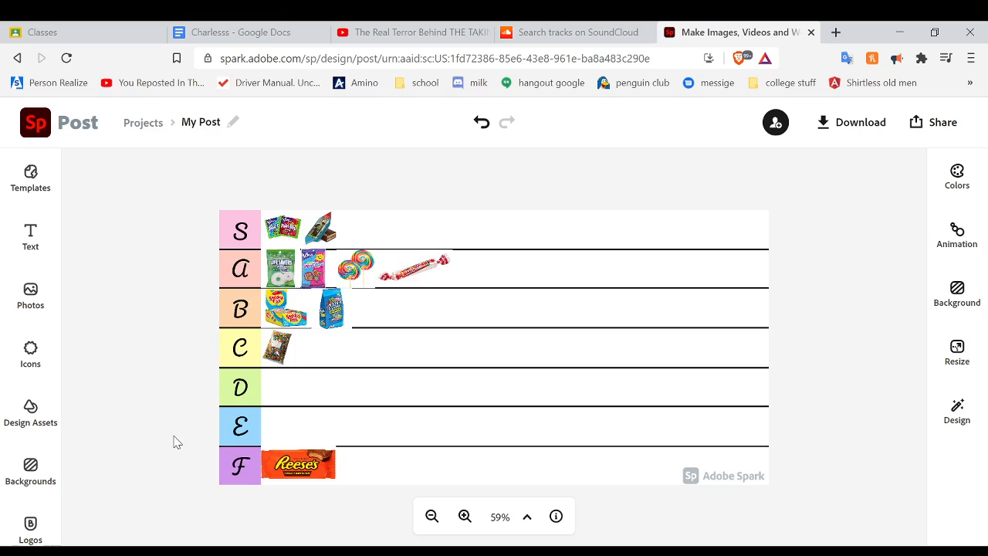
- Upload the Snickers image and shrink it into the F row next to Reese's
left_click(31, 289)
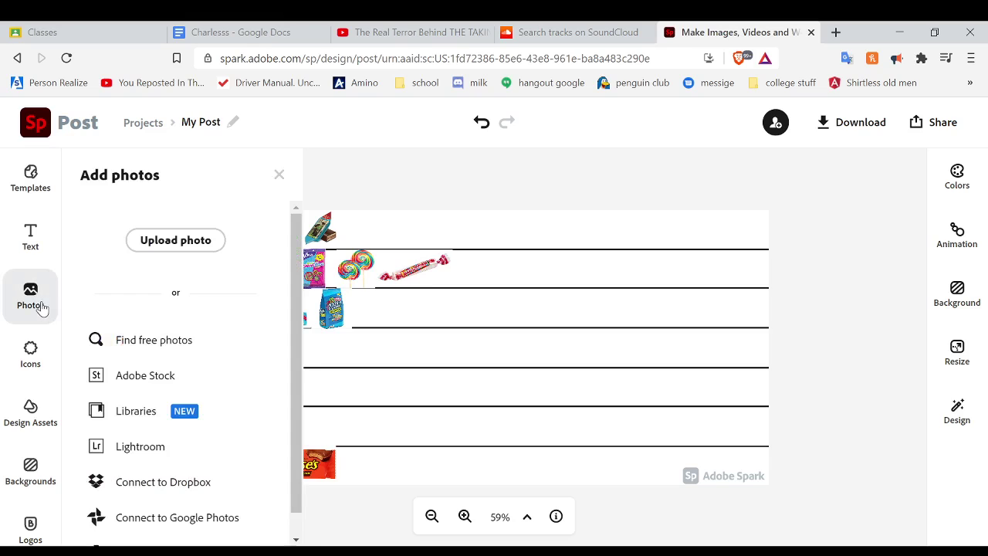
mouse_move(227, 432)
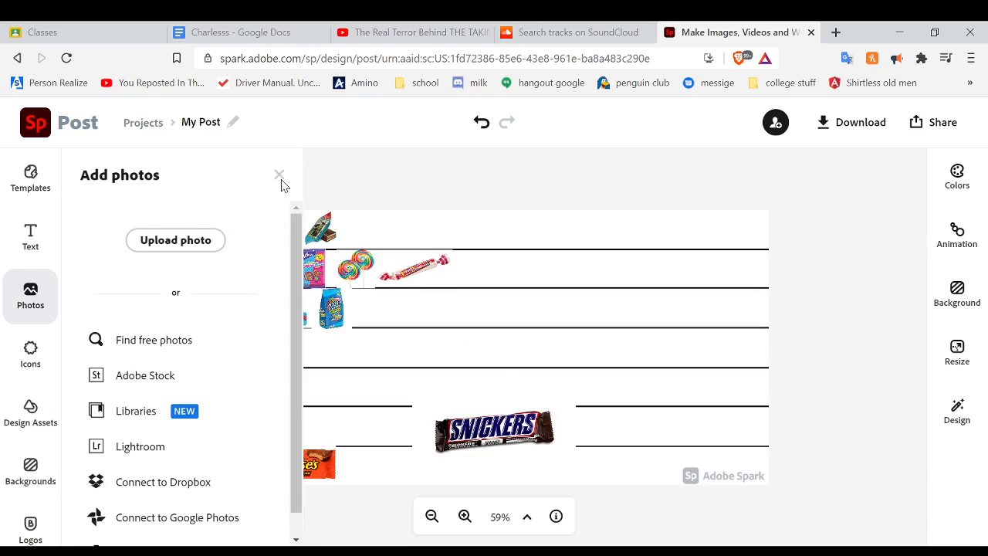
left_click(278, 173)
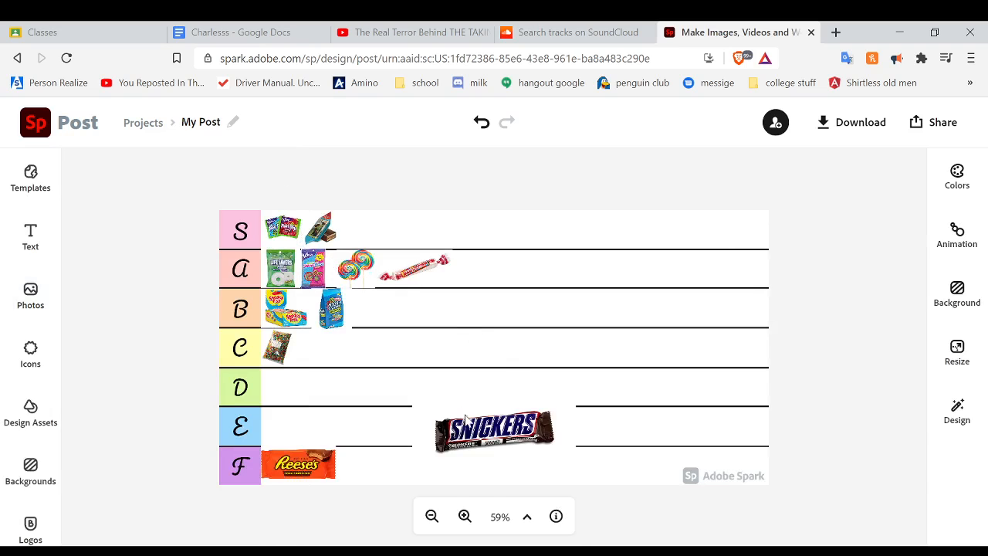
left_click(494, 429)
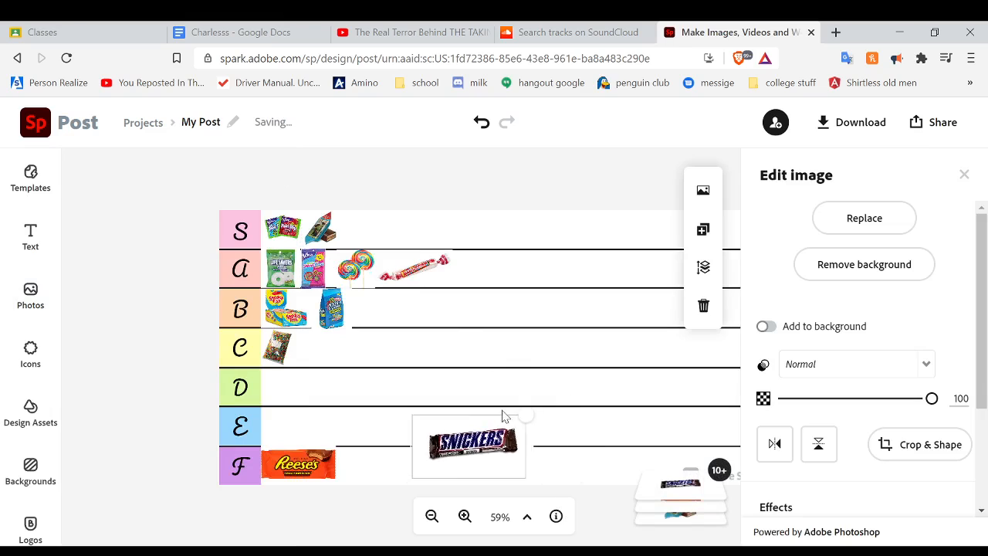
left_click_drag(469, 446, 389, 471)
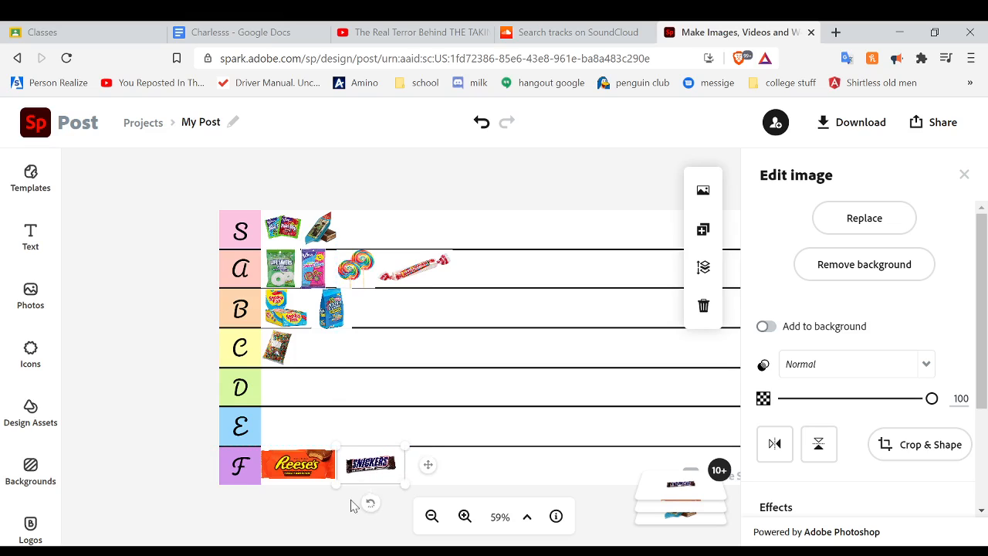
left_click(295, 519)
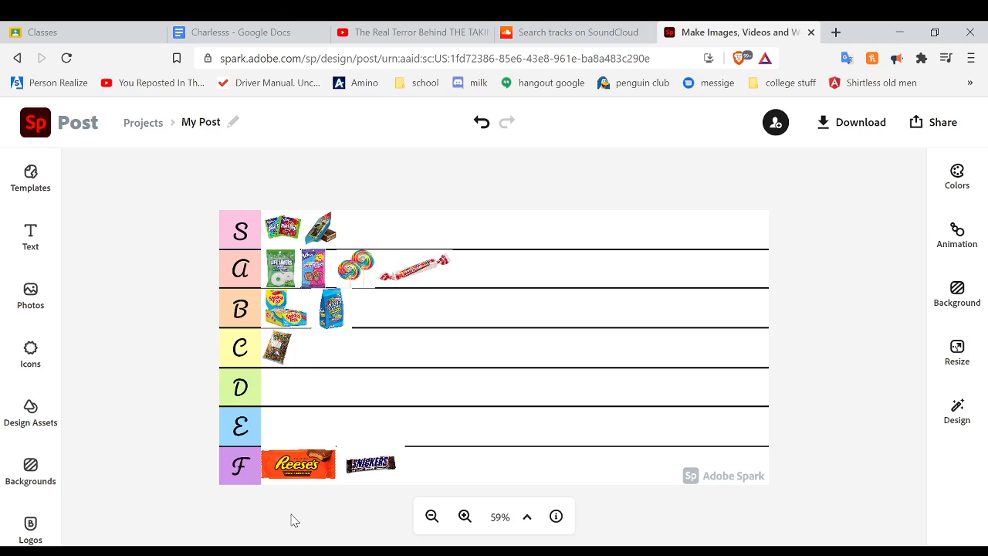
mouse_move(30, 296)
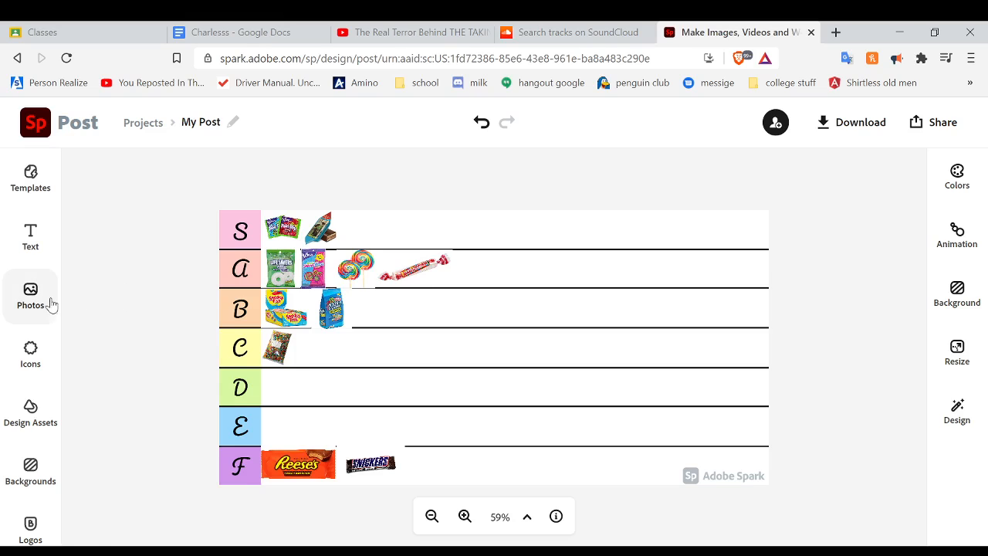
- Upload the M&M's bag image and move it, shrunk, to the end of the A row
left_click(31, 293)
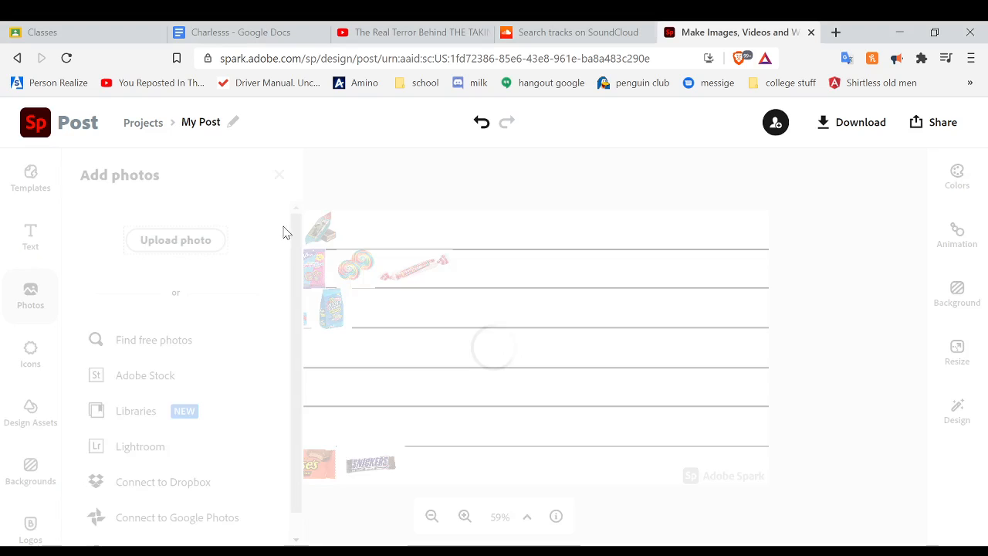
mouse_move(280, 195)
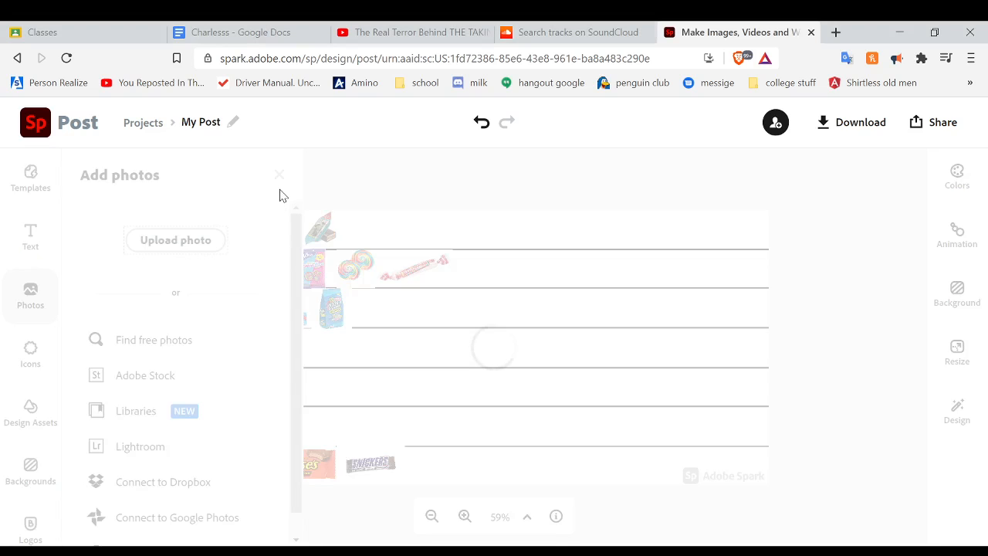
left_click(279, 173)
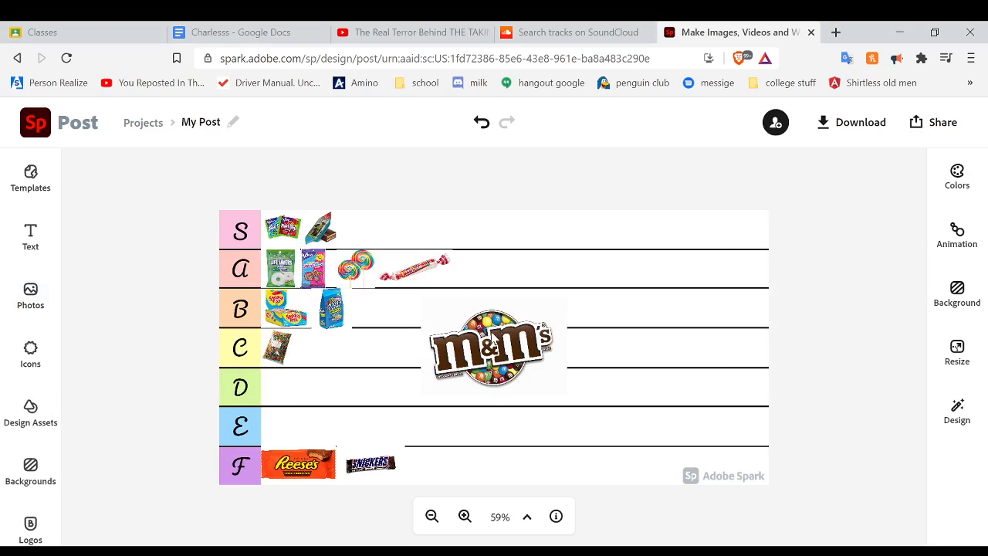
left_click(494, 346)
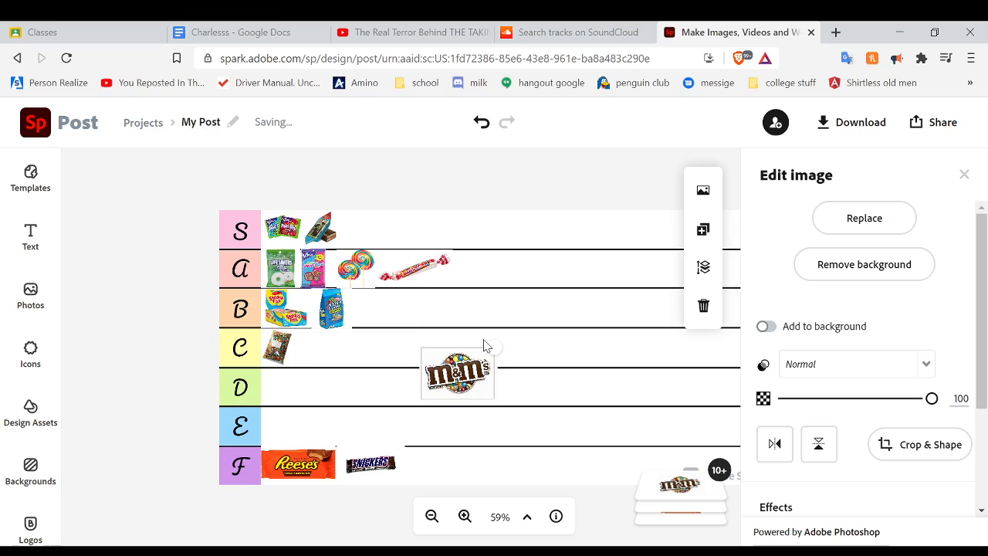
left_click(454, 372)
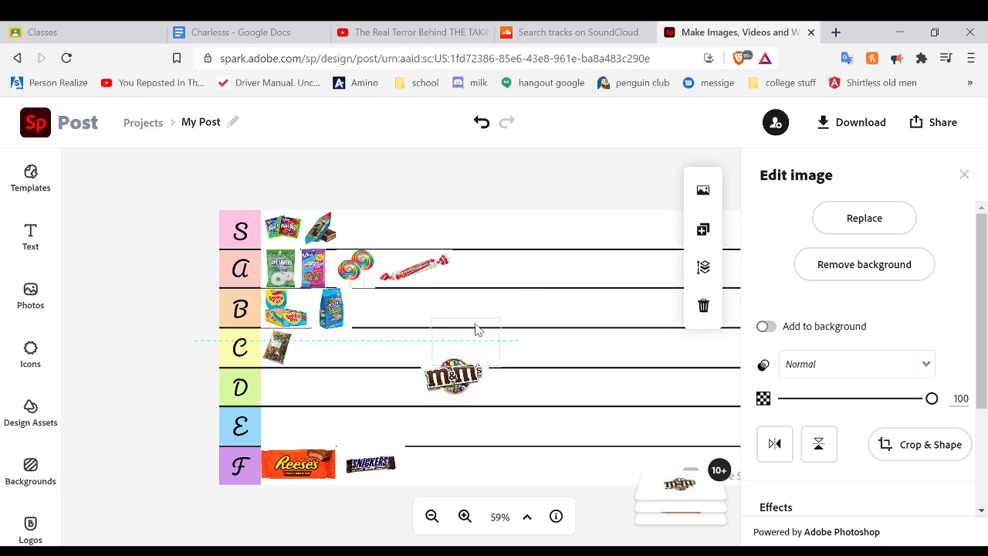
left_click_drag(454, 378, 485, 275)
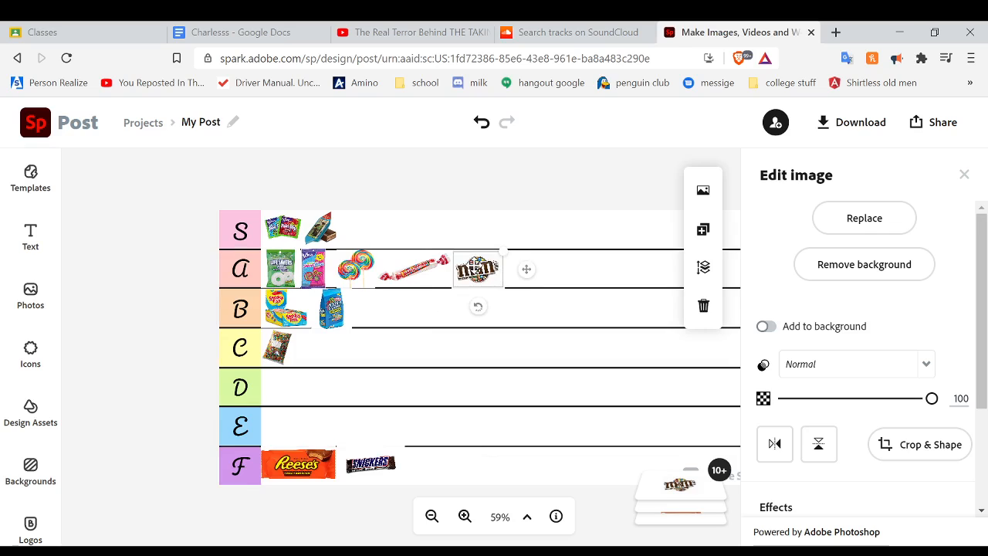
left_click(151, 309)
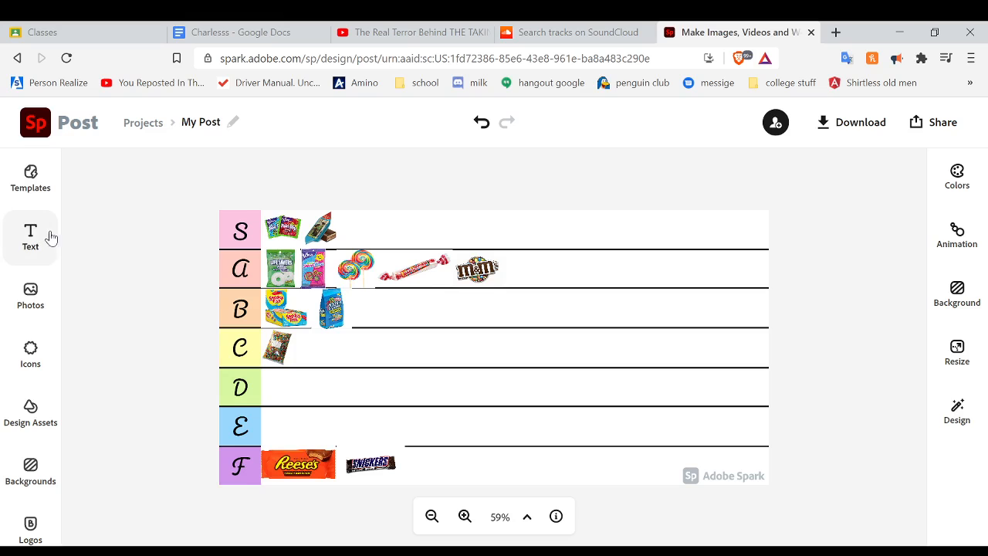
- Add the Skittles image from uploads and place it shrunk after M&M's in the A row
left_click(31, 238)
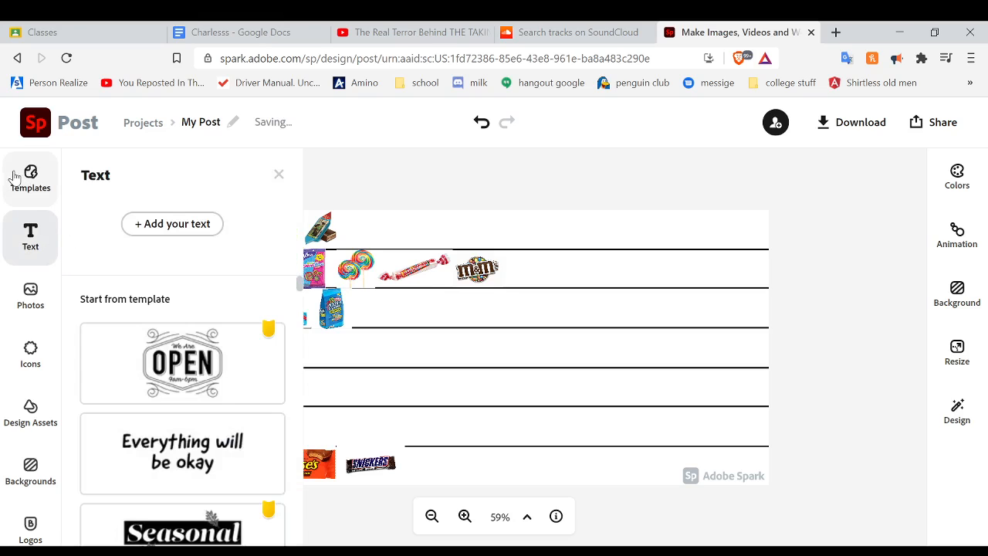
left_click(277, 173)
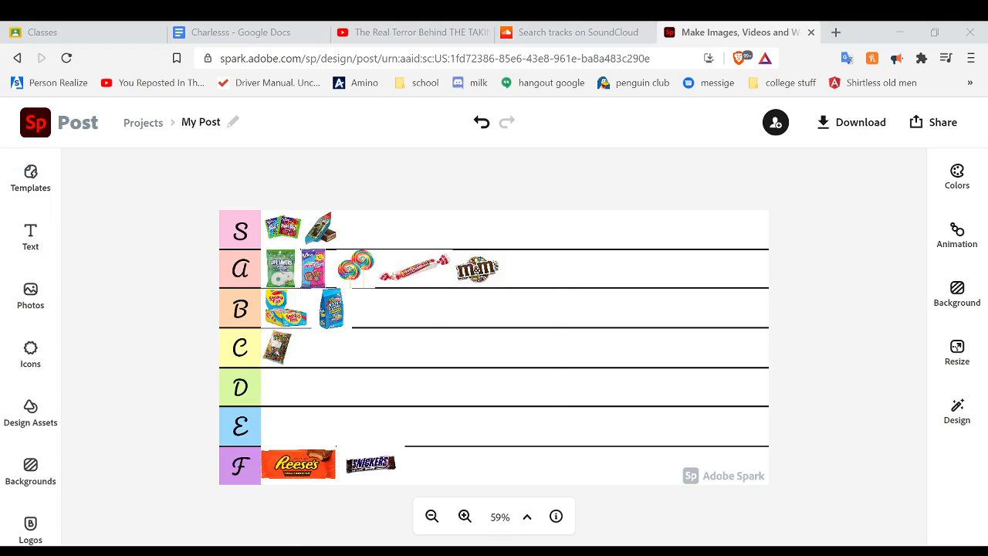
left_click(494, 349)
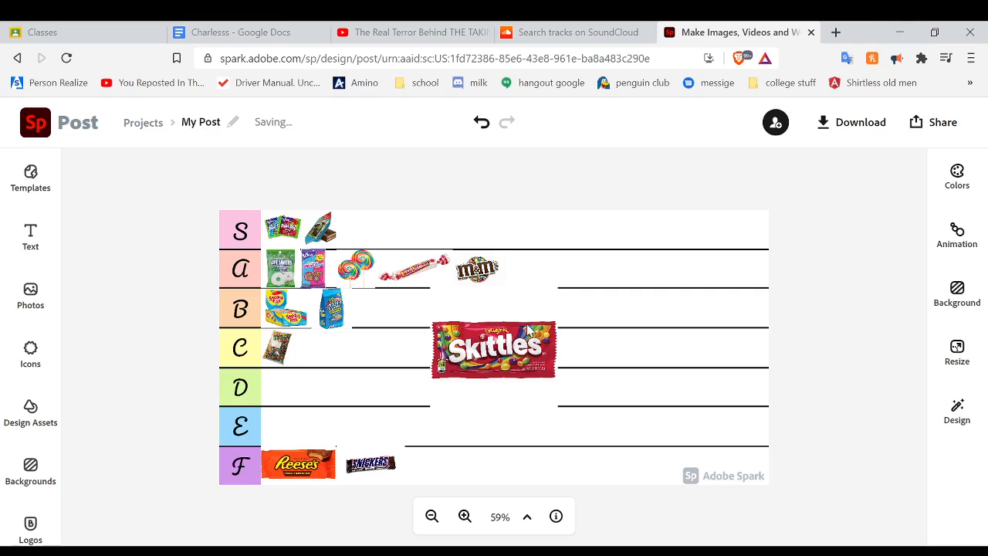
left_click(494, 349)
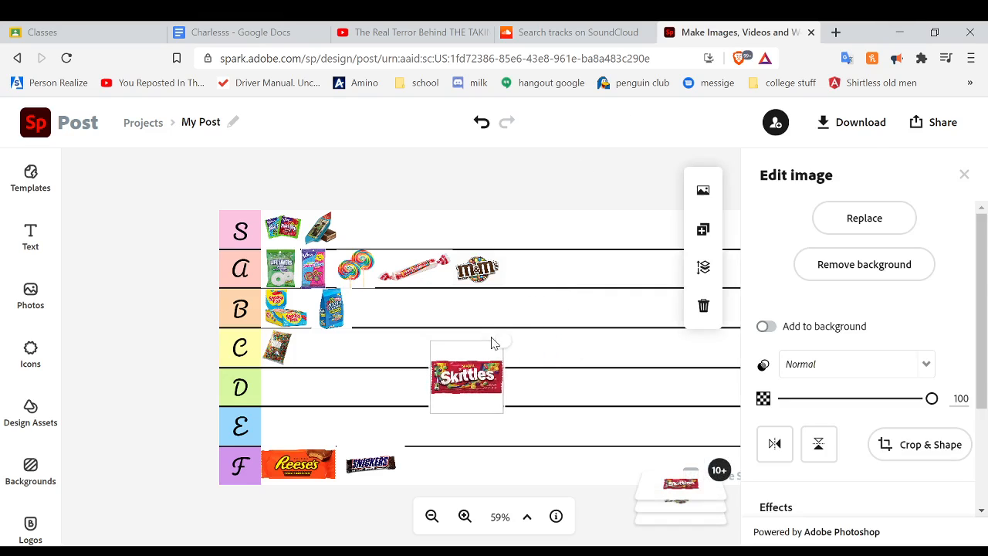
left_click_drag(466, 376, 533, 281)
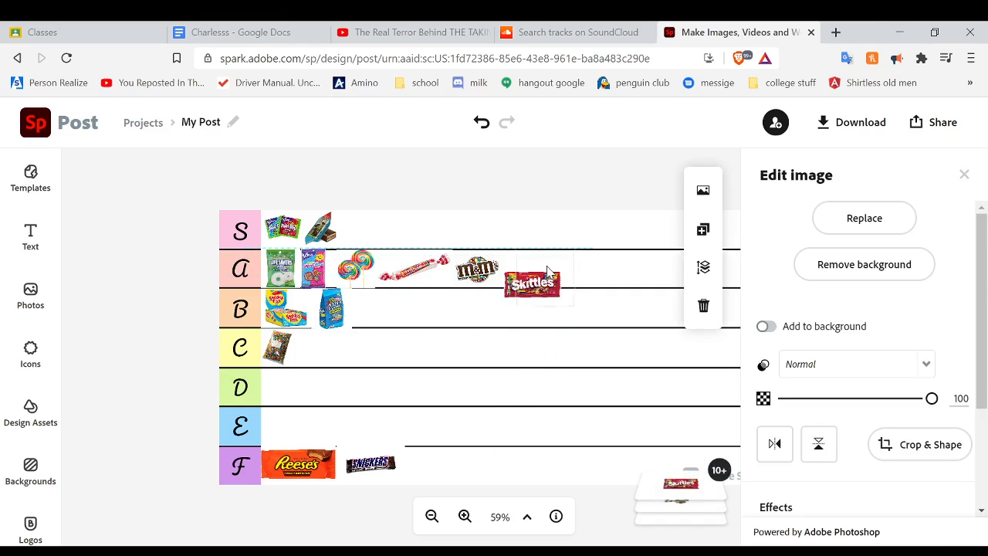
left_click(531, 278)
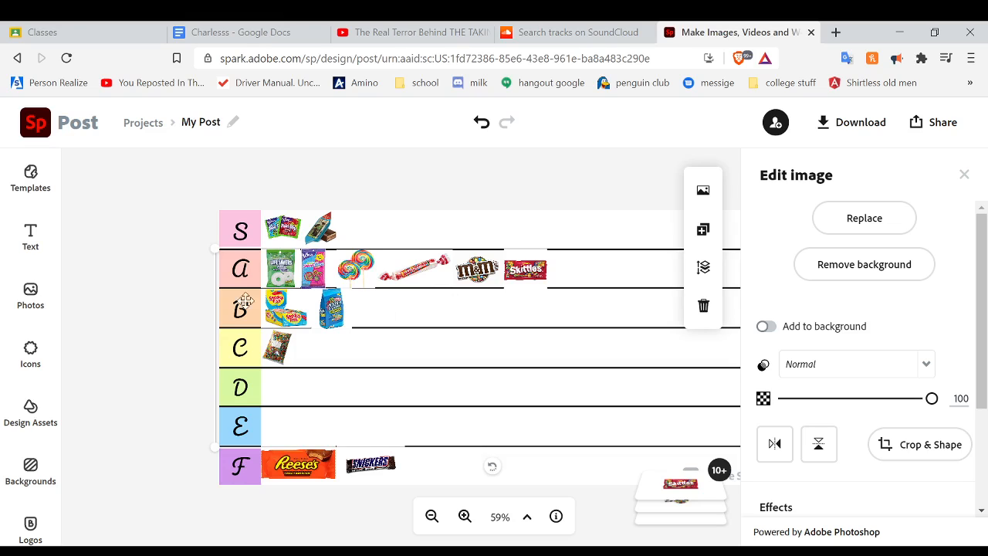
left_click(31, 296)
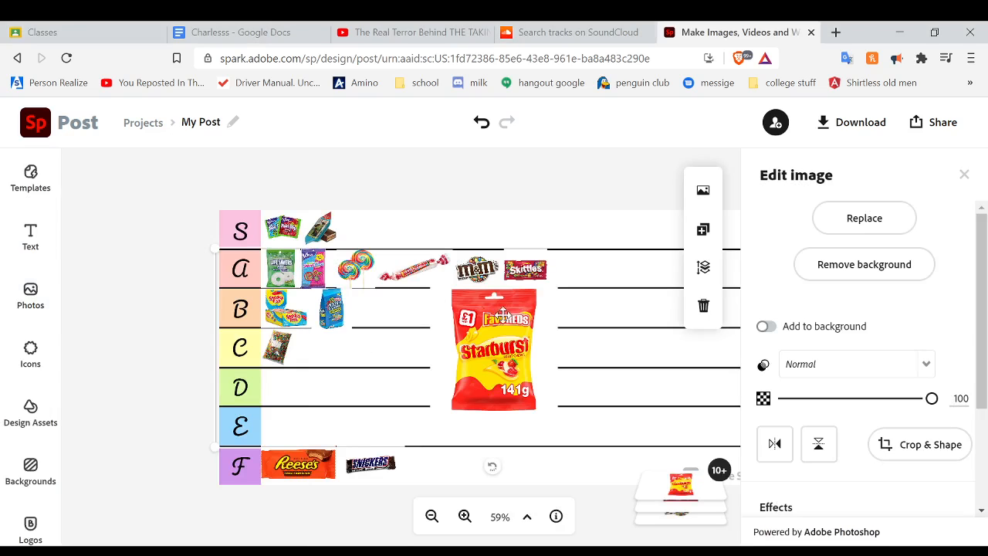
- Shrink the newly added Starburst bag and move it beside the jelly beans in the C row
left_click(493, 348)
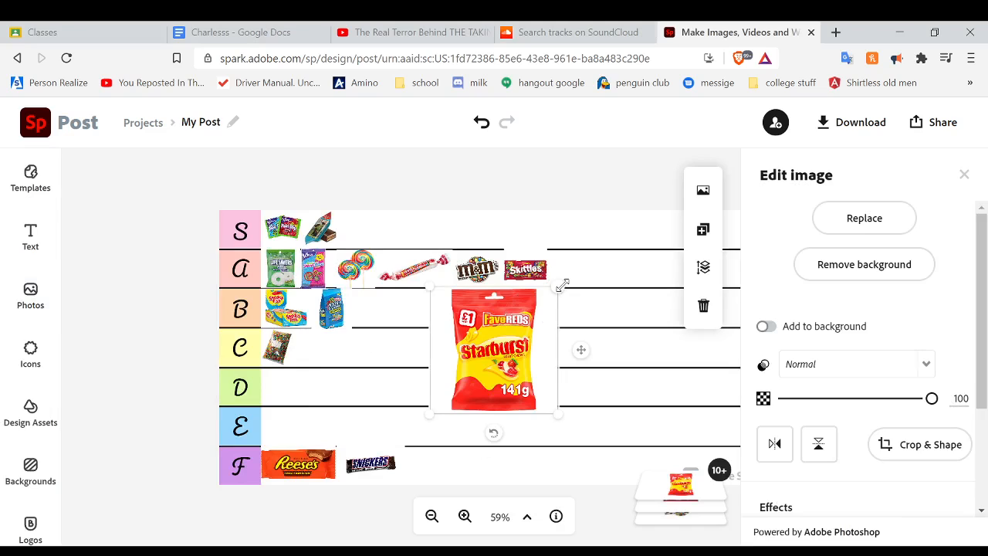
left_click_drag(494, 349, 451, 389)
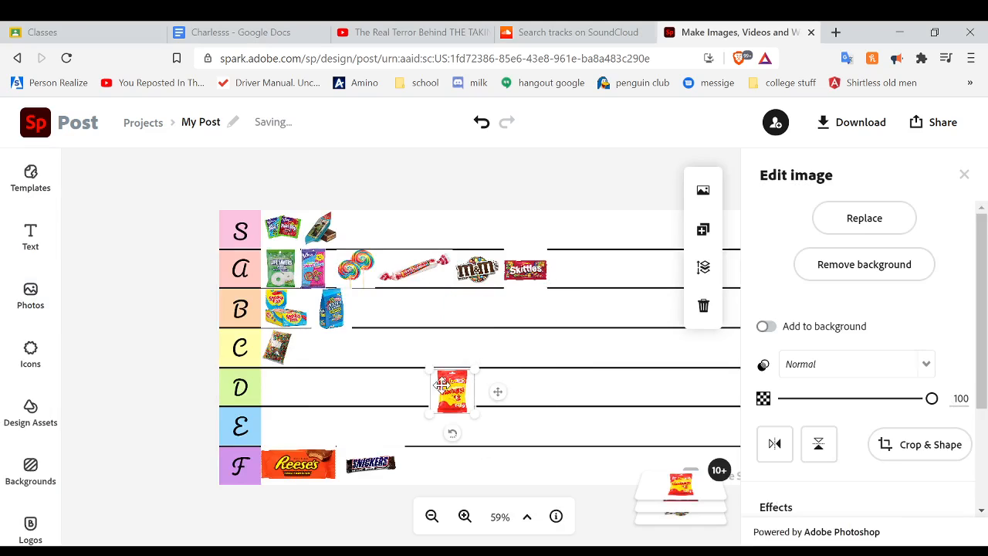
left_click_drag(451, 389, 311, 348)
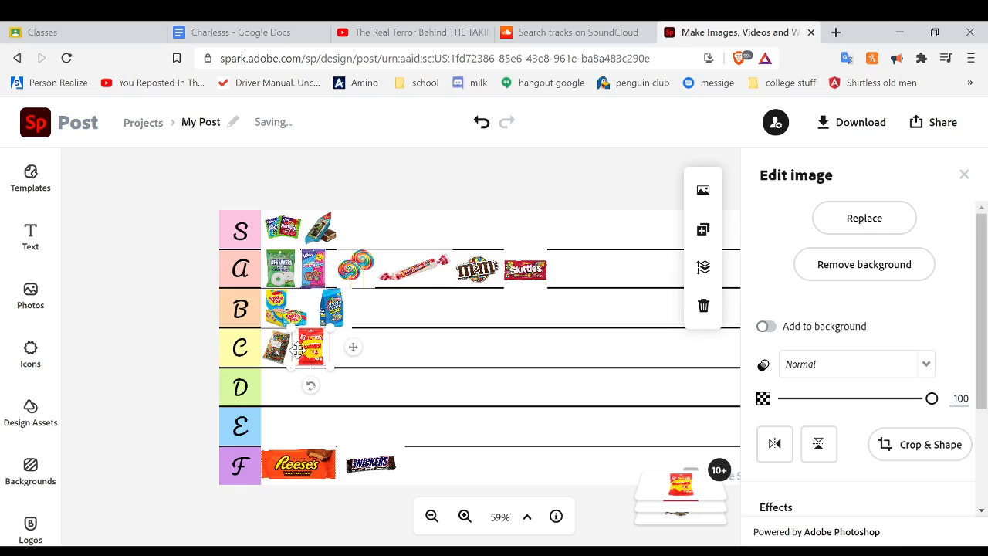
left_click(148, 346)
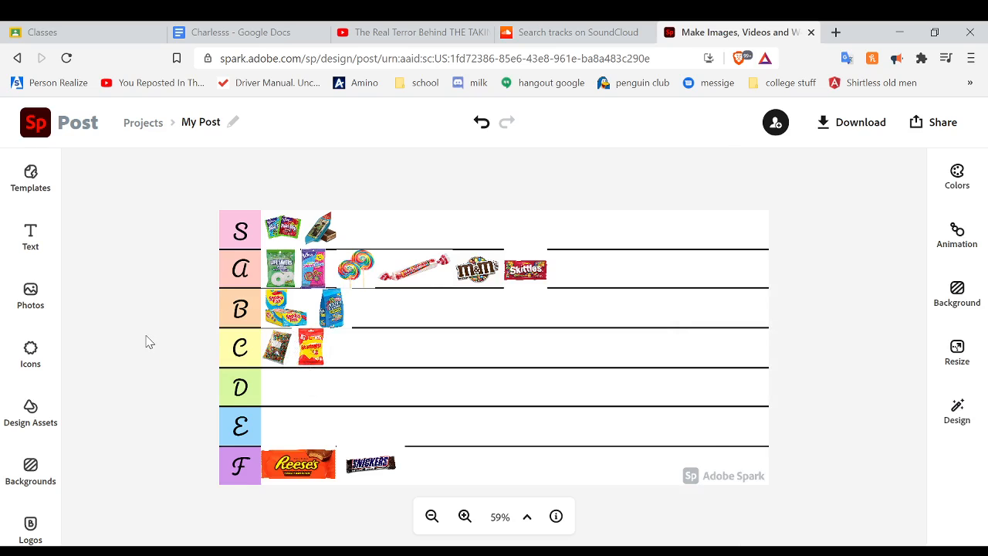
mouse_move(151, 328)
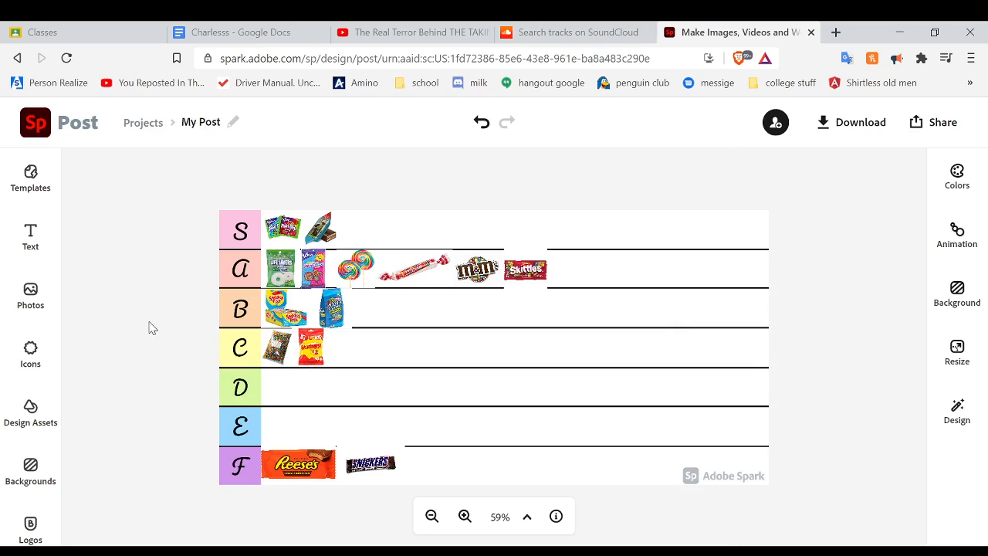
mouse_move(142, 330)
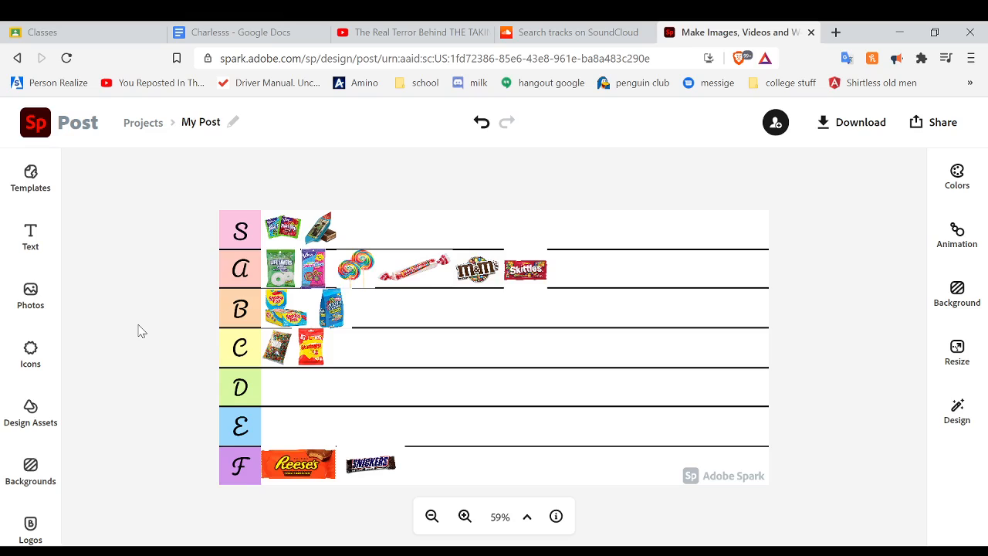
mouse_move(188, 362)
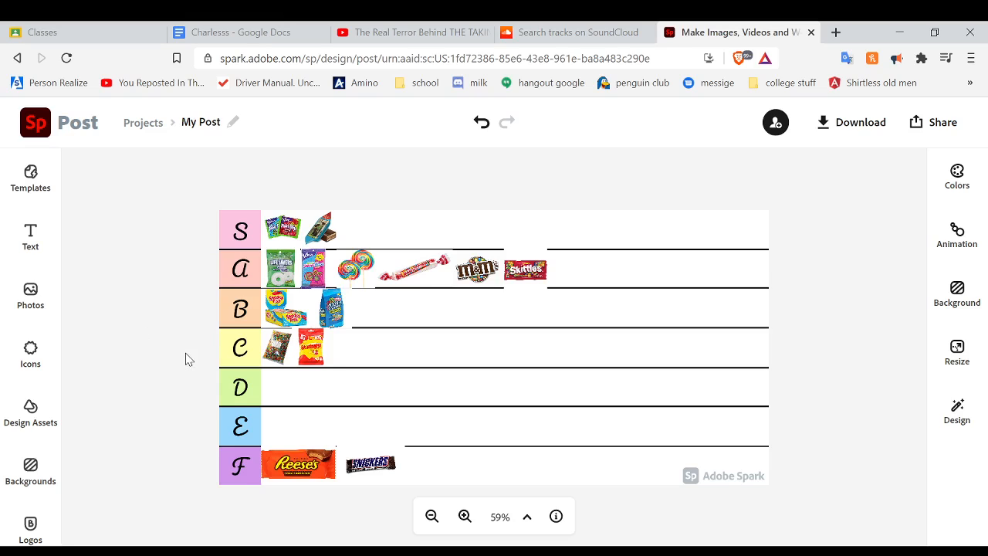
- Browse the Photos panel without adding anything, then request removal of the Adobe Spark watermark
left_click(31, 290)
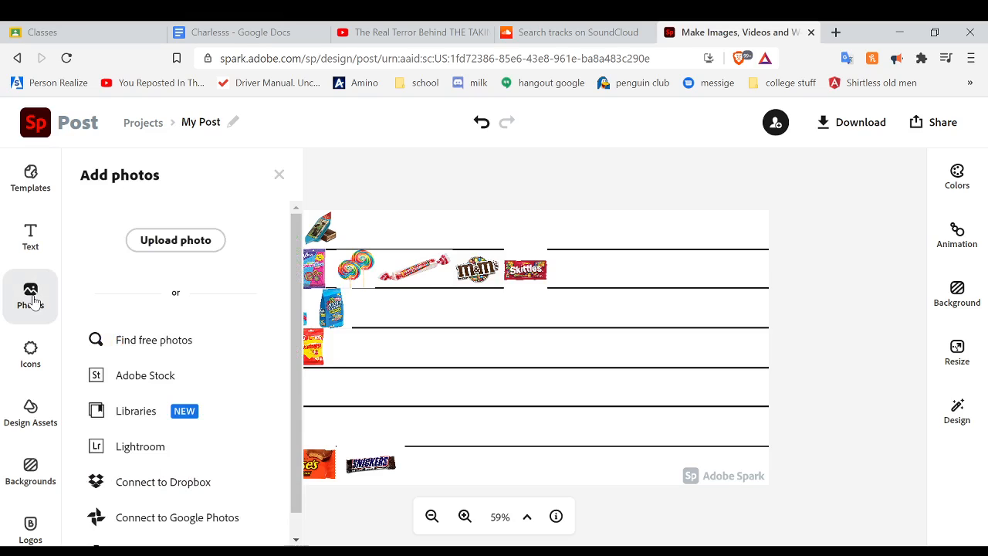
mouse_move(230, 253)
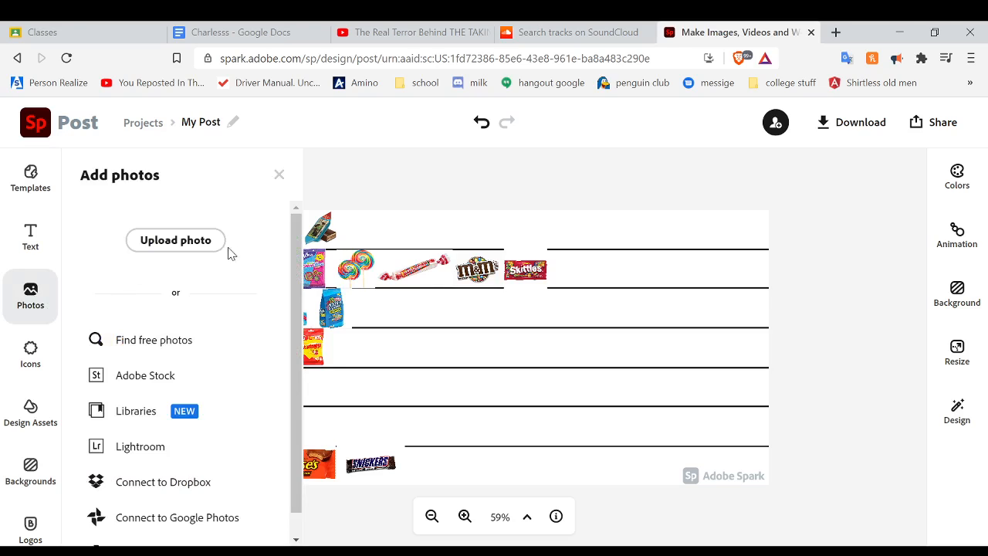
mouse_move(278, 184)
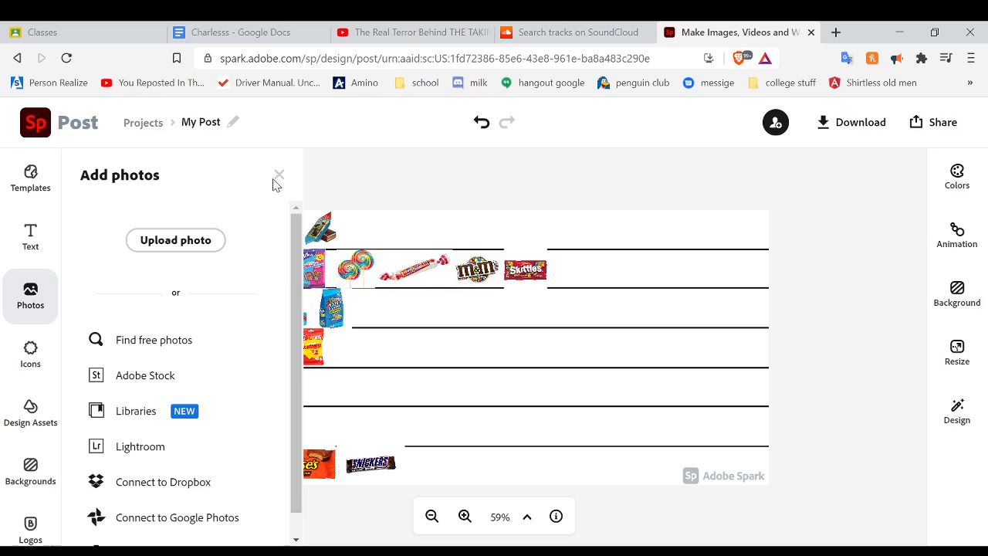
left_click(279, 173)
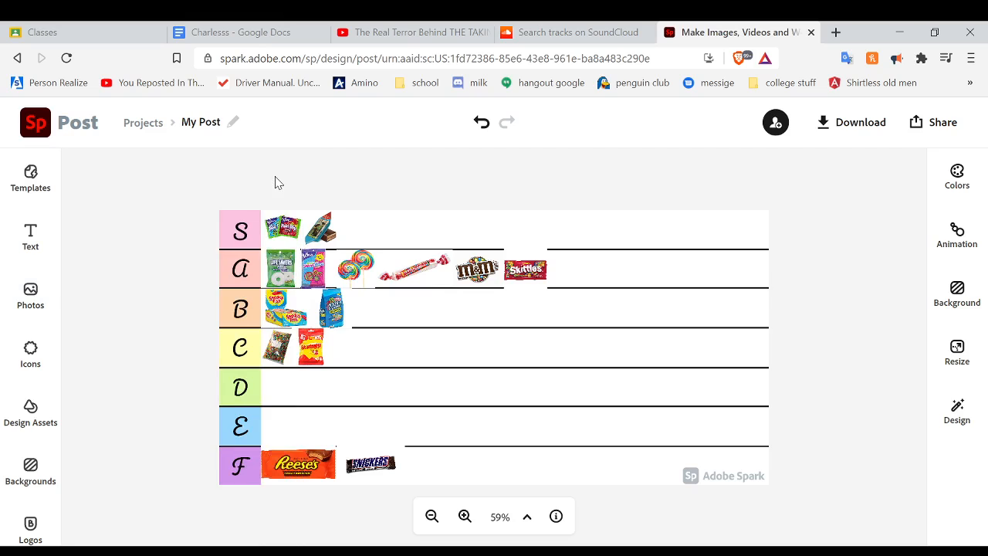
mouse_move(46, 269)
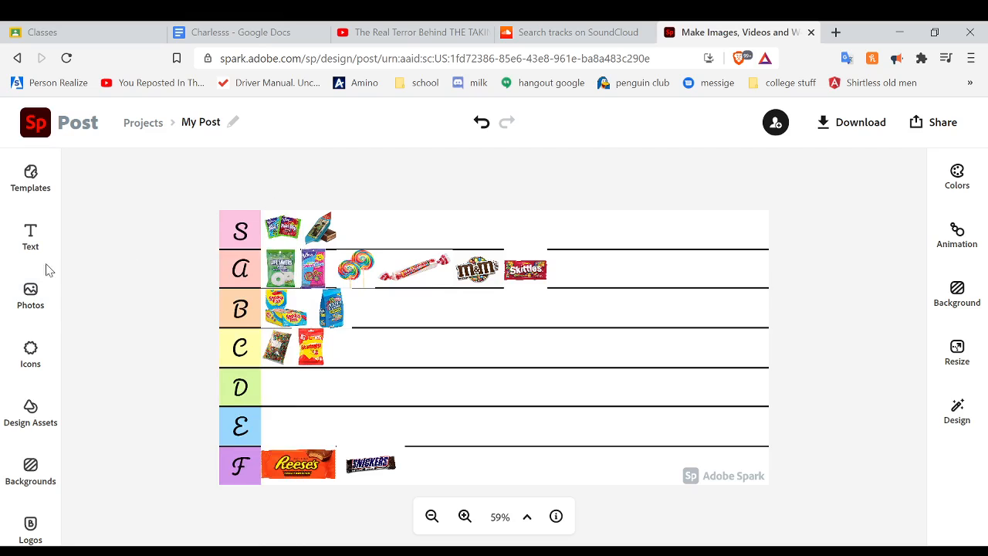
left_click(31, 295)
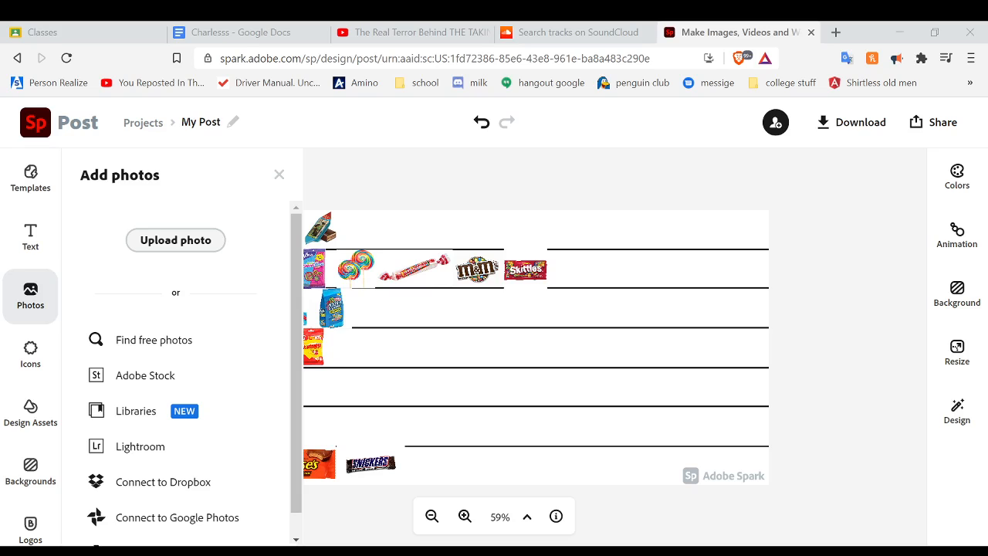
left_click(279, 173)
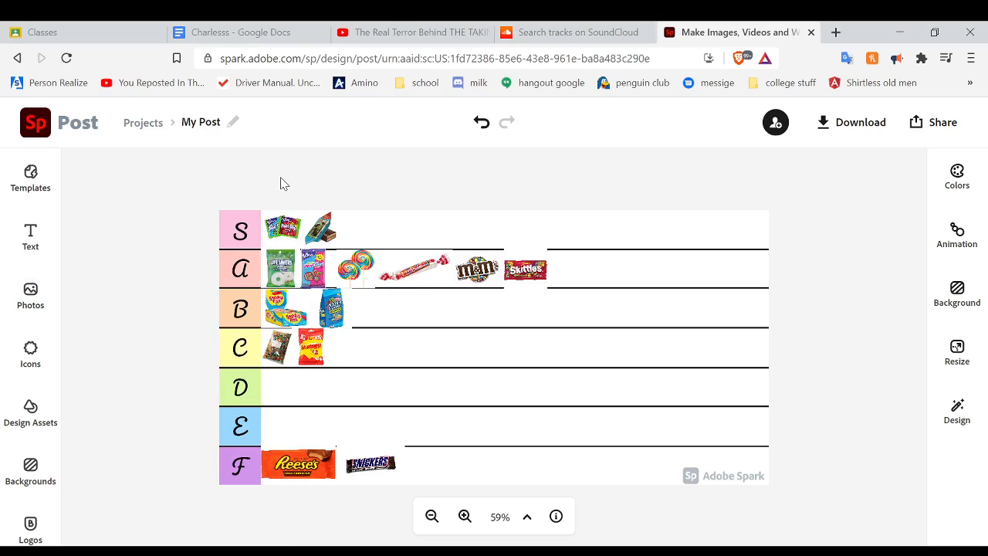
mouse_move(416, 318)
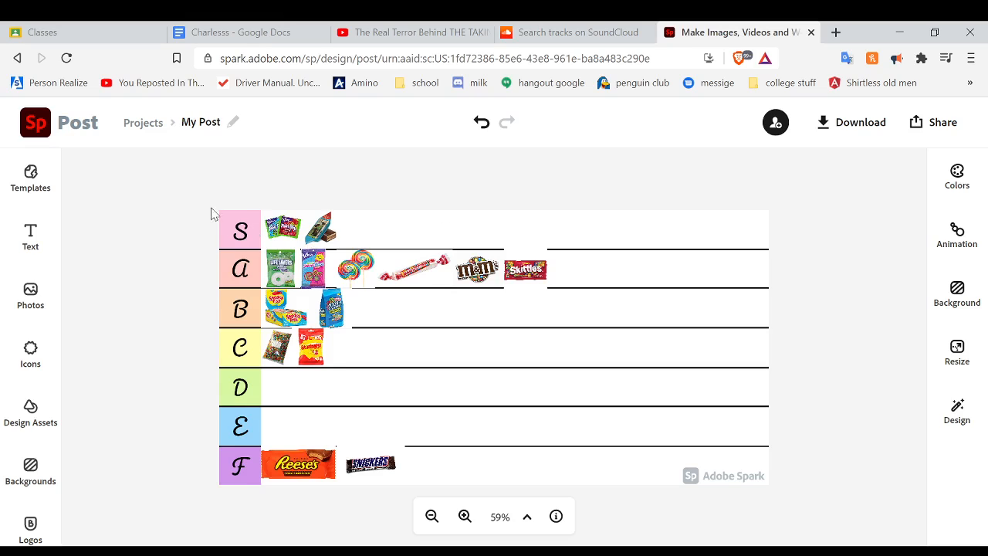
mouse_move(460, 429)
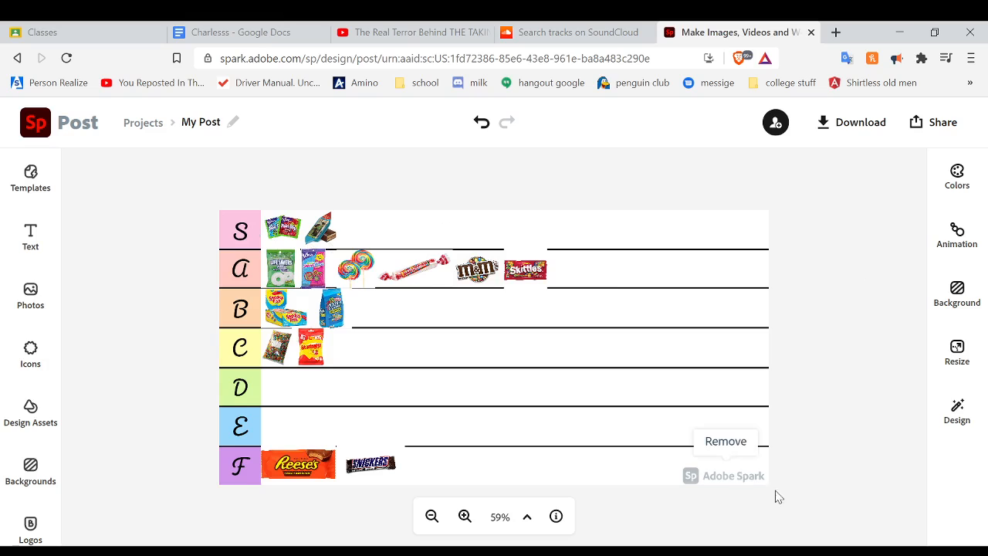
left_click(725, 441)
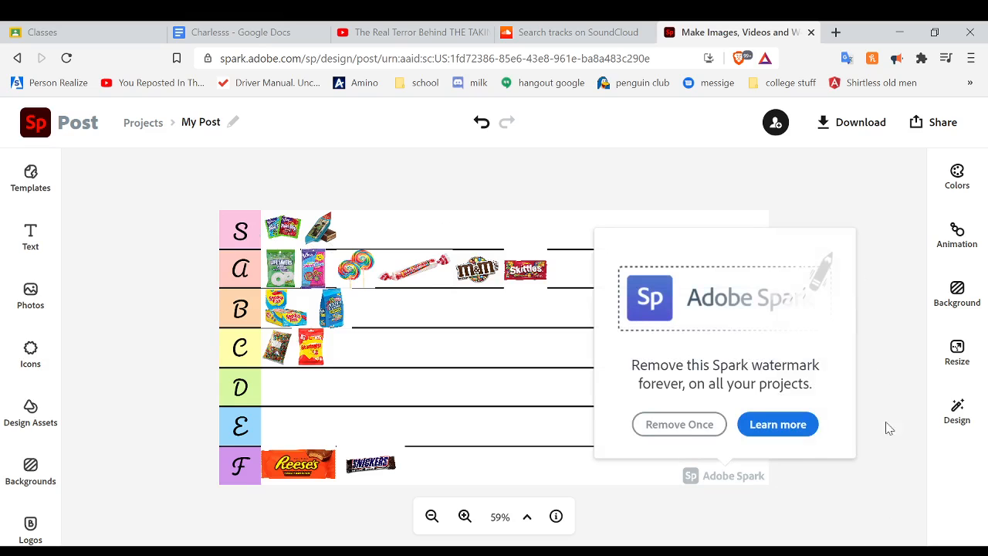